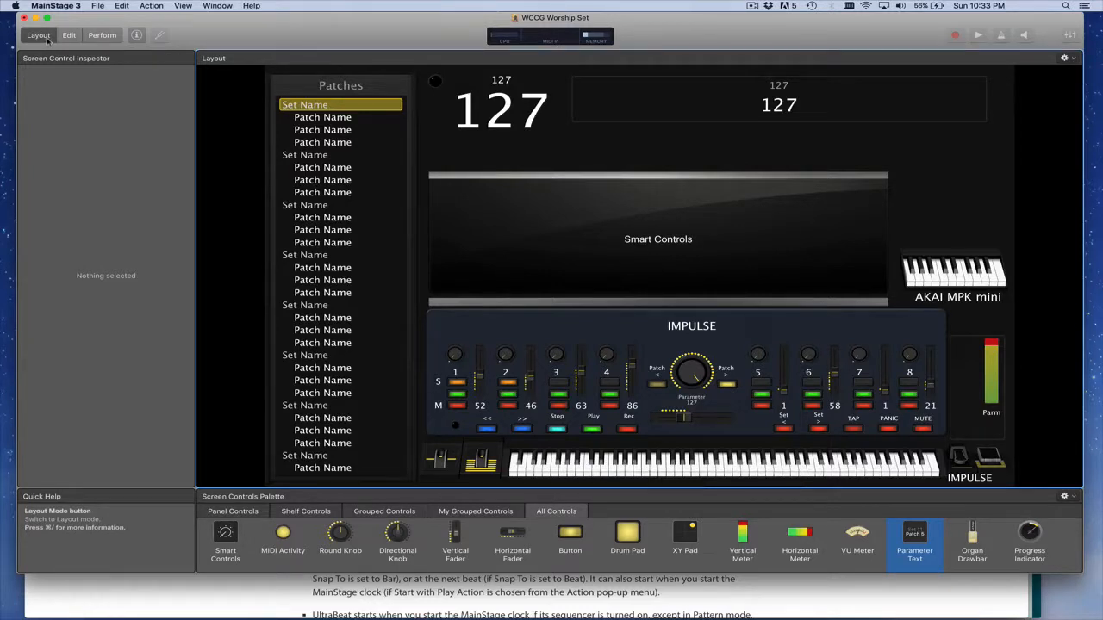
pyautogui.moveTo(272, 395)
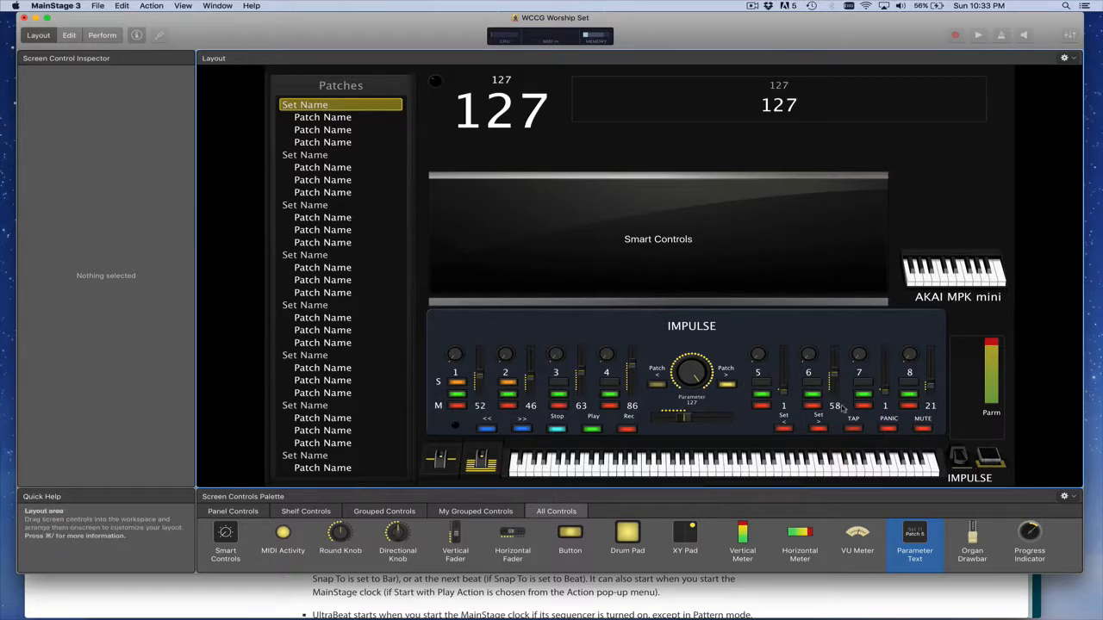
pyautogui.moveTo(917, 178)
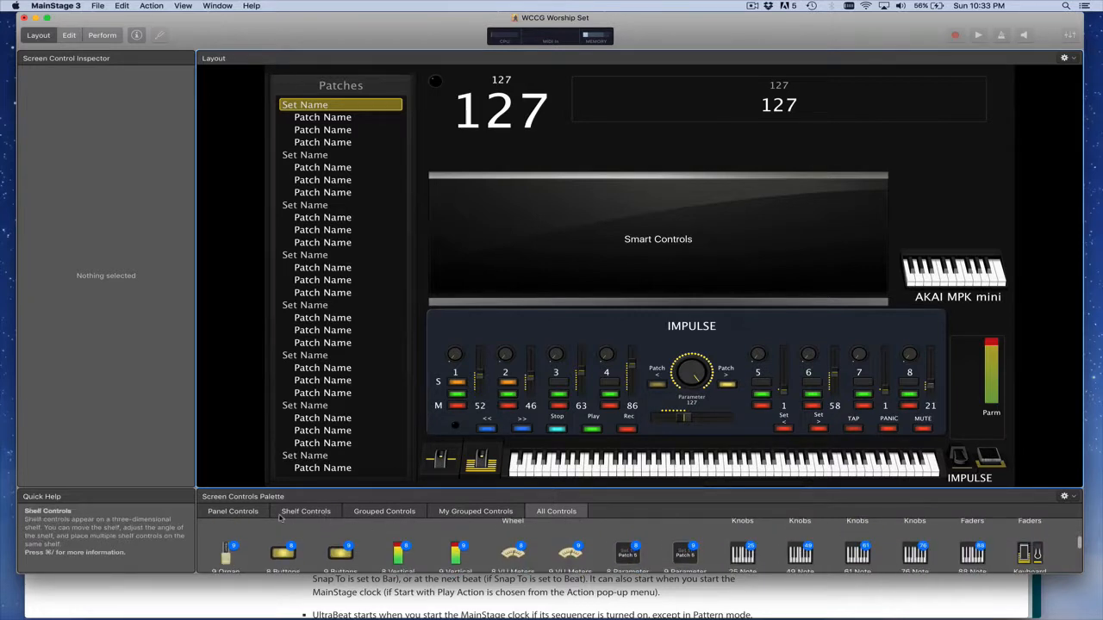
# Browse the Shelf, Grouped and All Controls categories of the Screen Controls Palette.
pyautogui.click(305, 510)
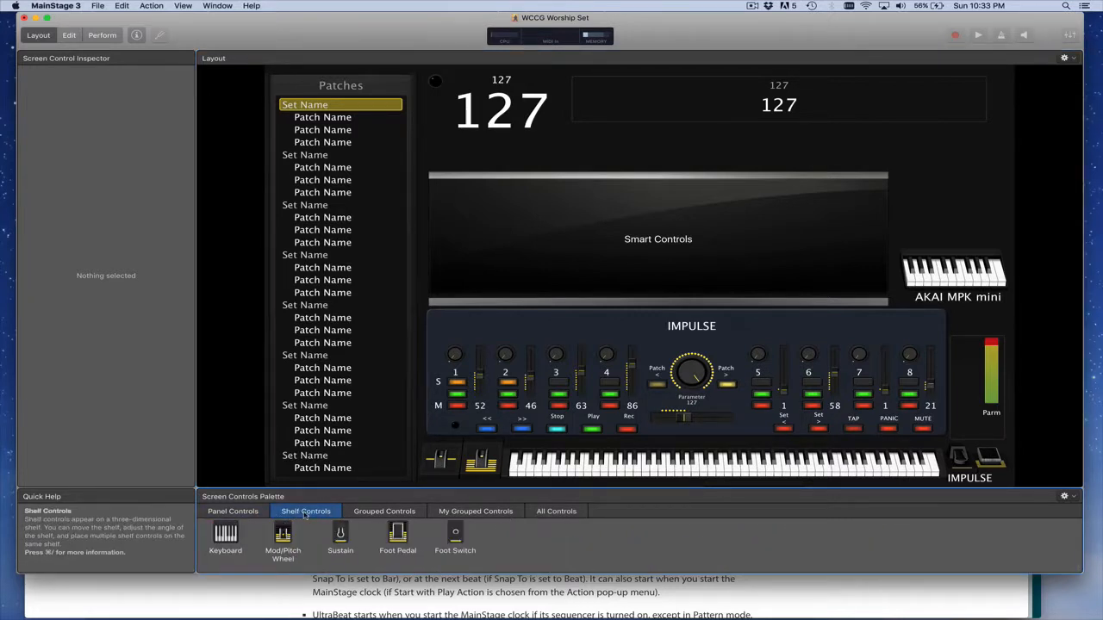
pyautogui.click(384, 510)
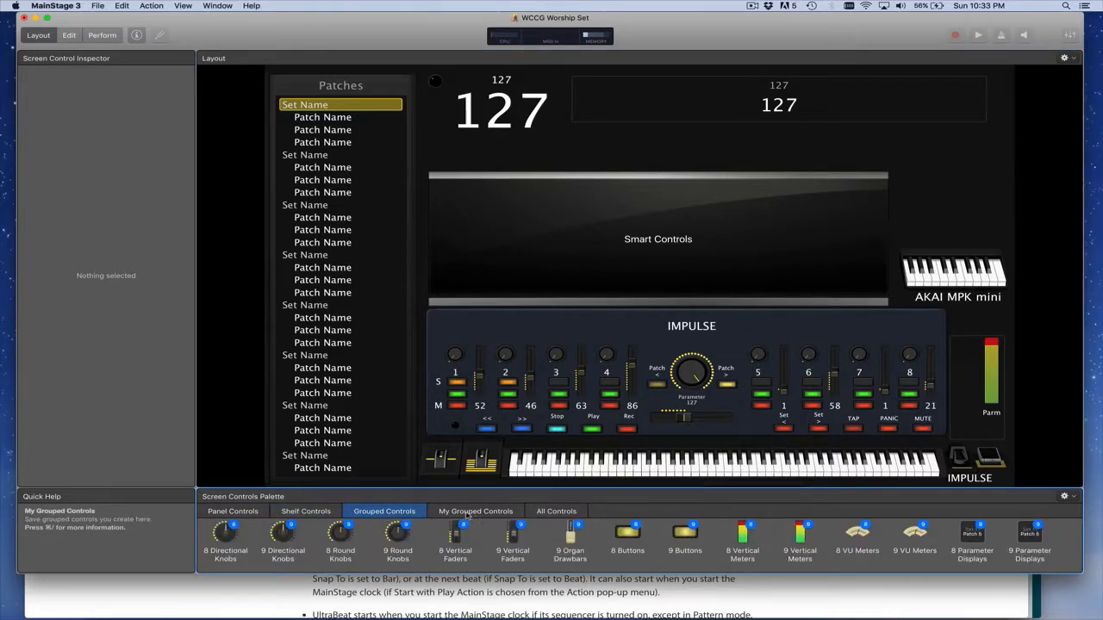
pyautogui.click(555, 510)
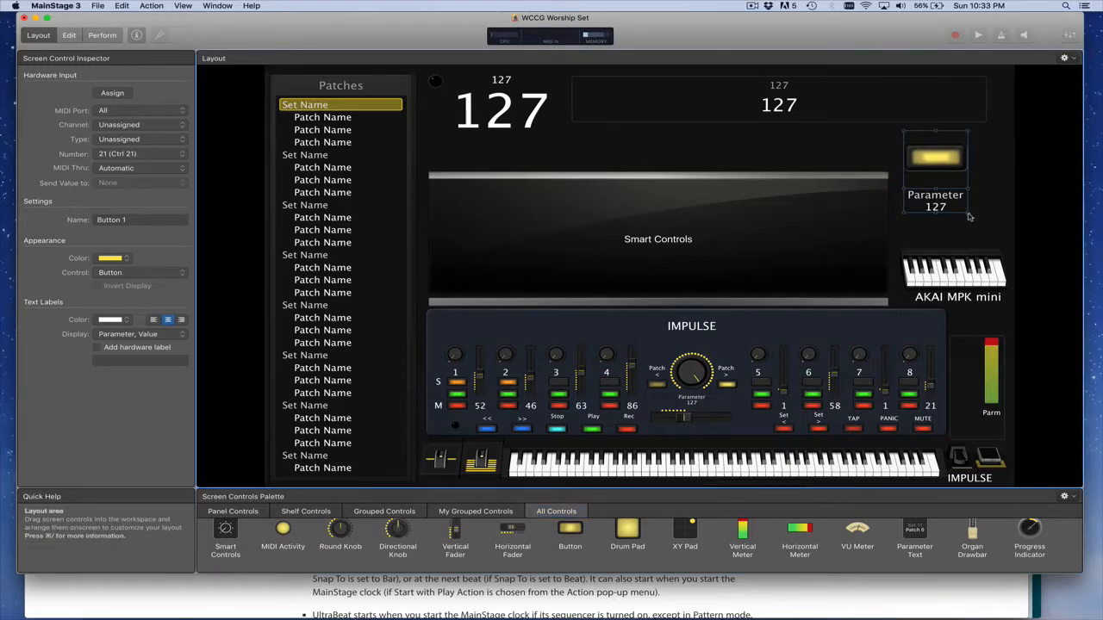
pyautogui.moveTo(941, 167)
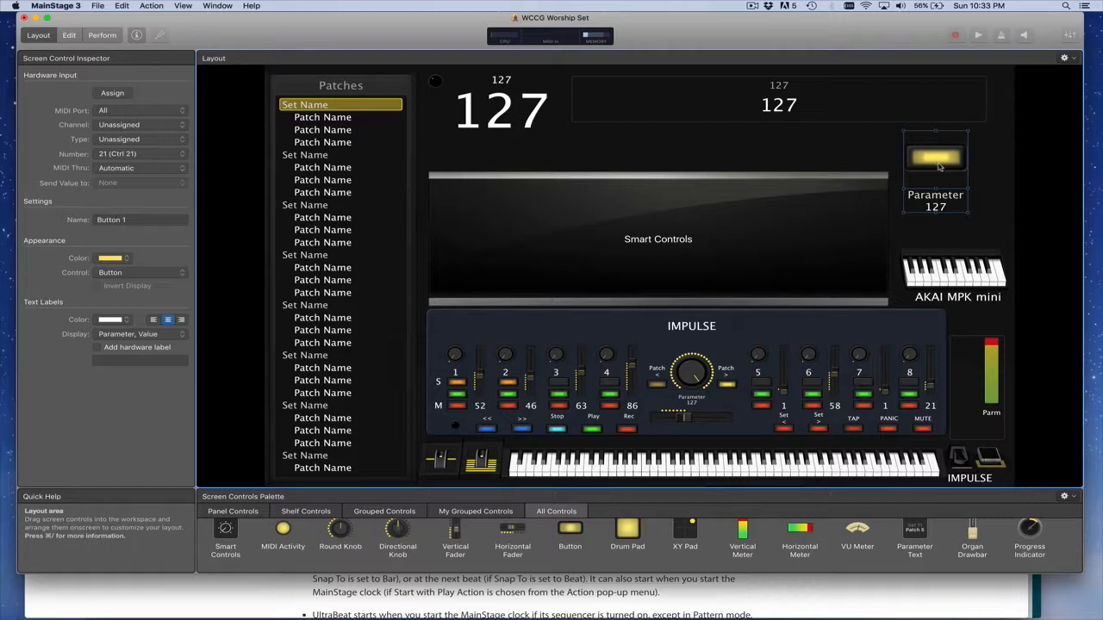
# Set the button to display Nothing and shrink it up near the right display.
pyautogui.click(141, 335)
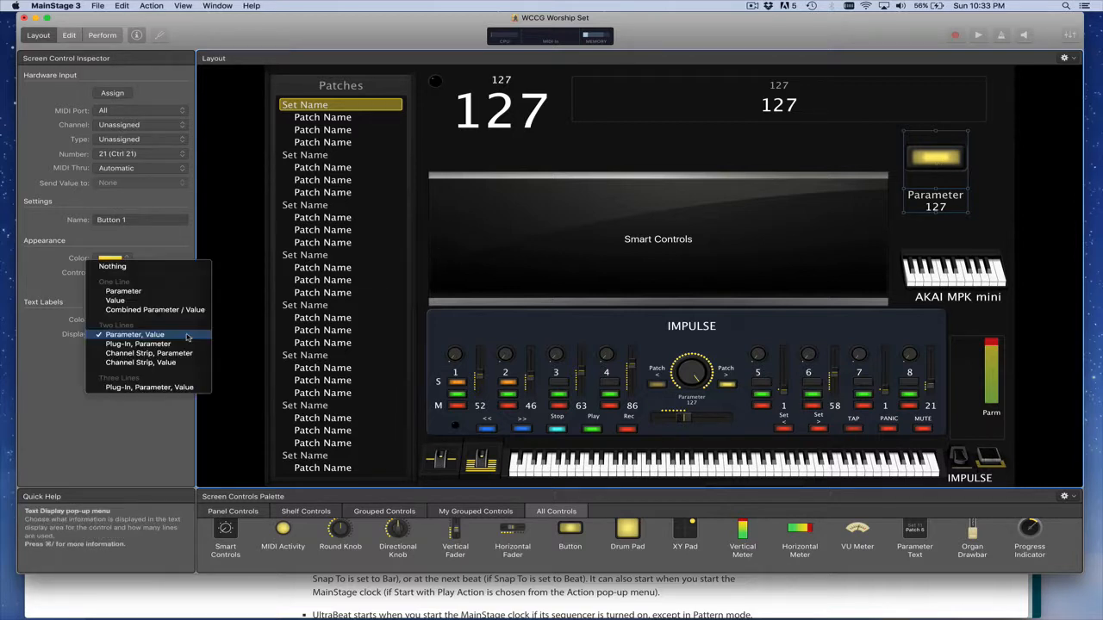
pyautogui.moveTo(150, 345)
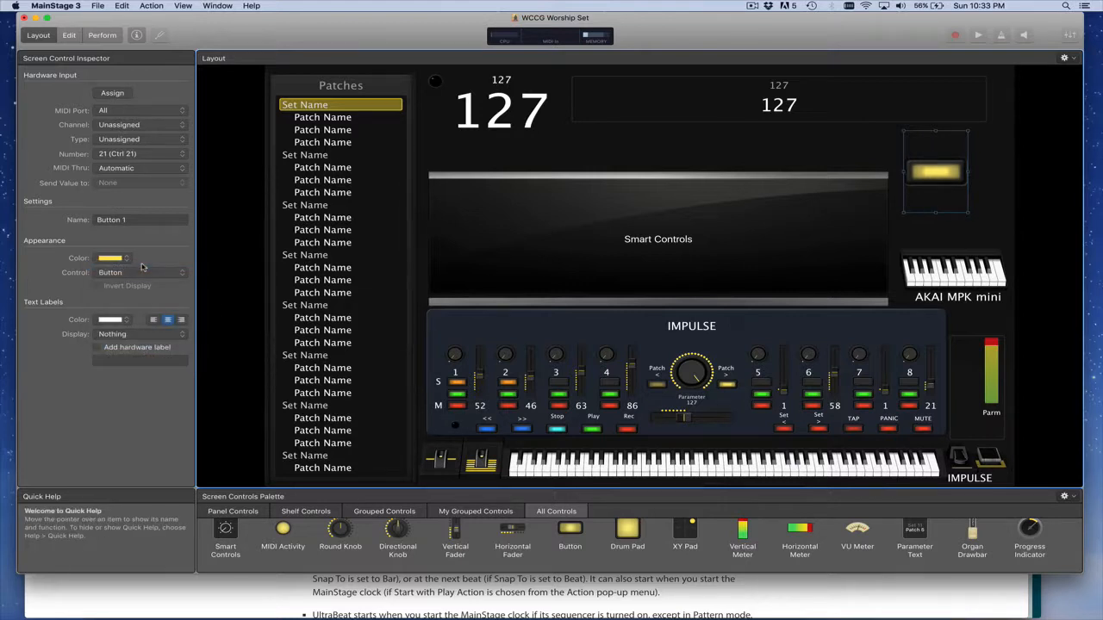
pyautogui.moveTo(938, 217)
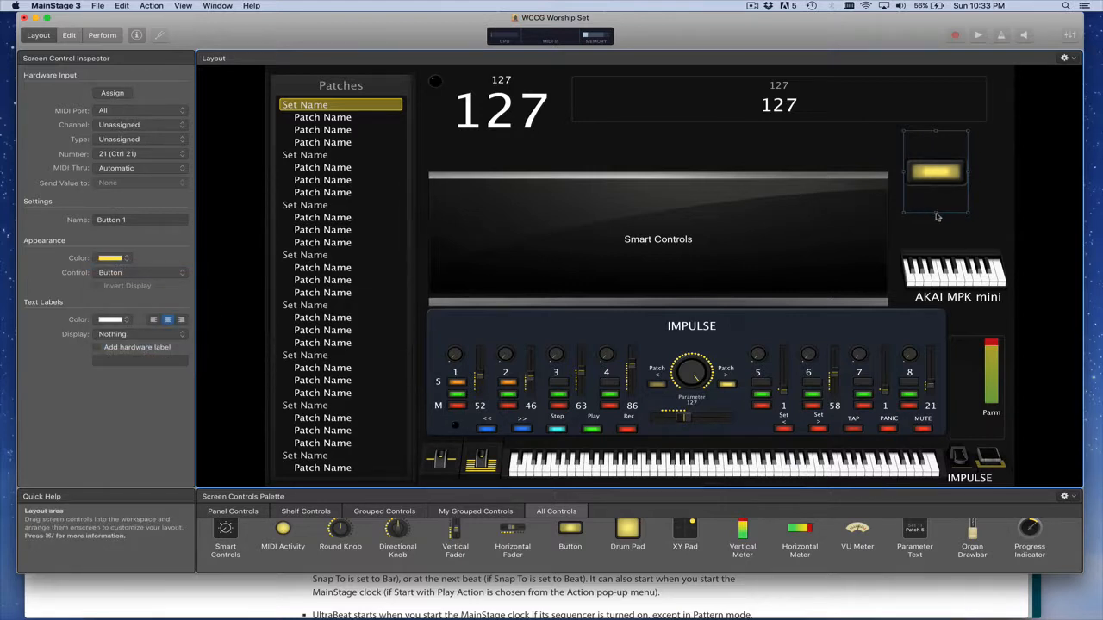
pyautogui.moveTo(936, 172); pyautogui.dragTo(935, 146)
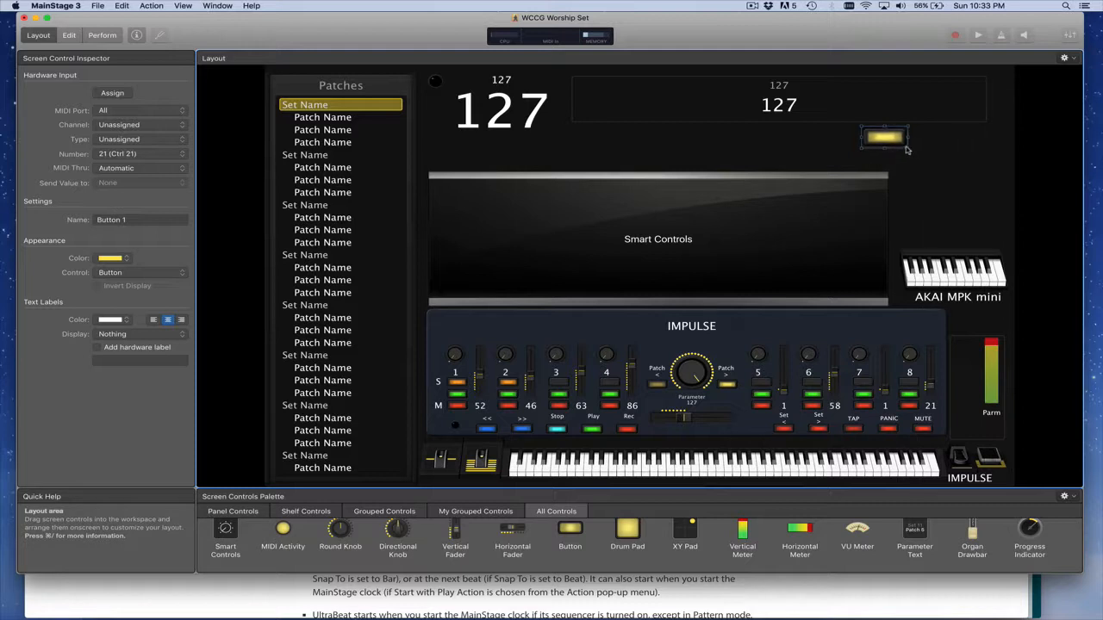
# Give the button a hardware label reading TAP.
pyautogui.click(97, 346)
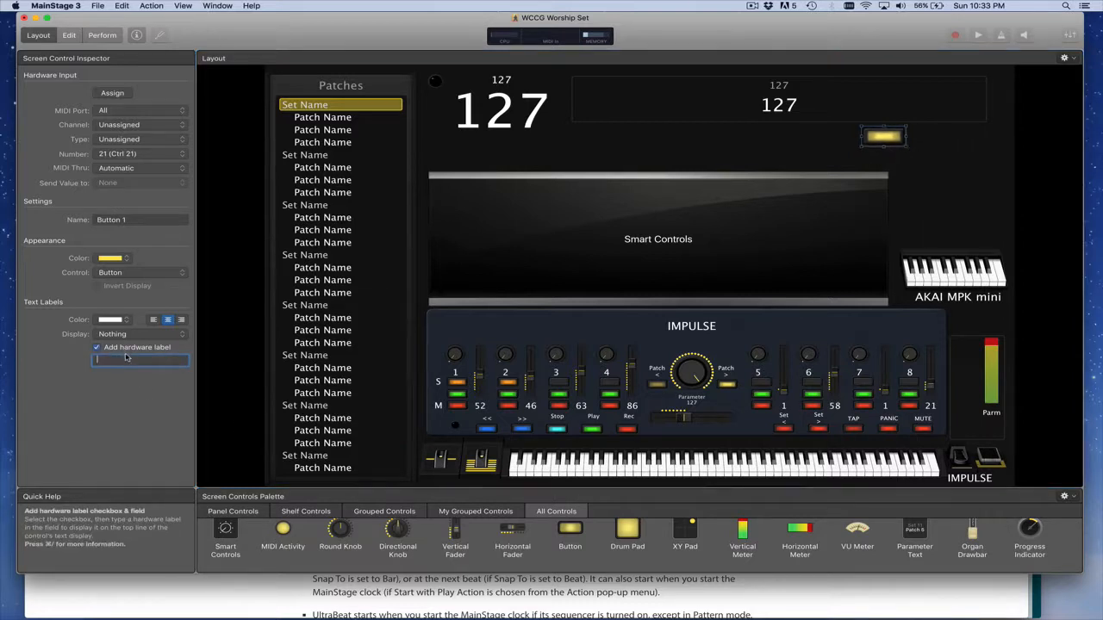
pyautogui.write('TAP T')
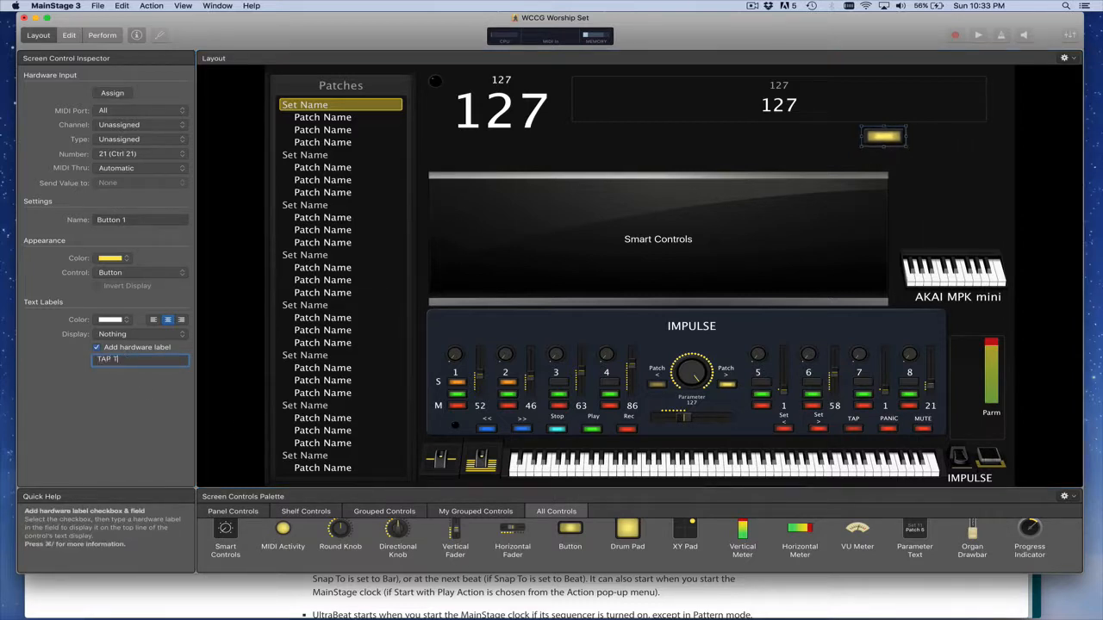
pyautogui.write('E')
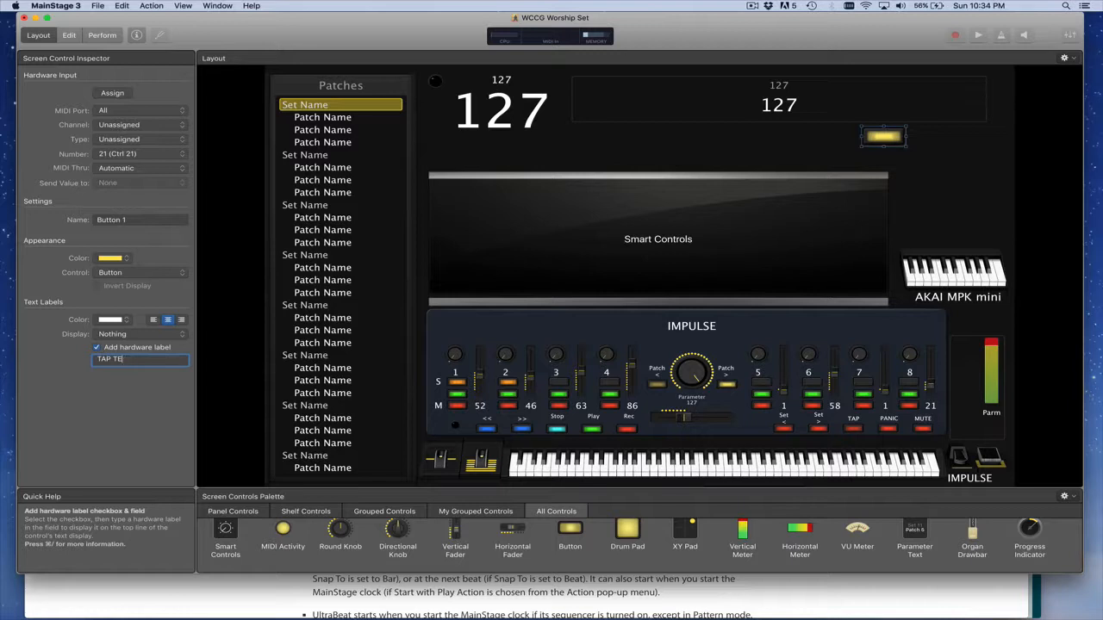
pyautogui.press('BackSpace')
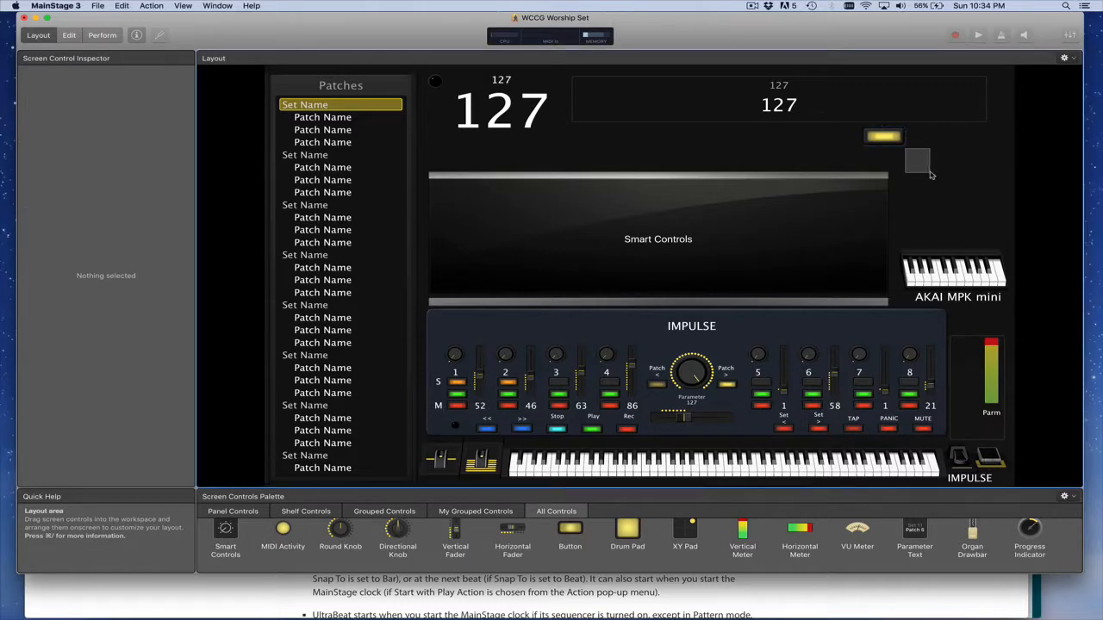
pyautogui.click(882, 136)
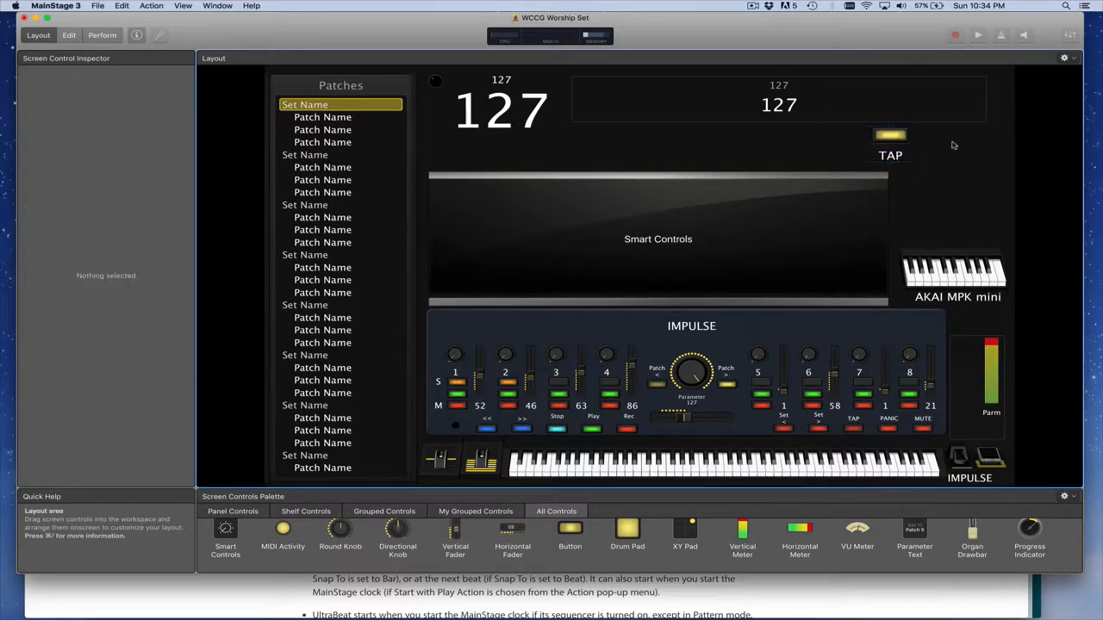
# Duplicate the TAP button beside it and label the copy CLICK.
pyautogui.click(889, 134)
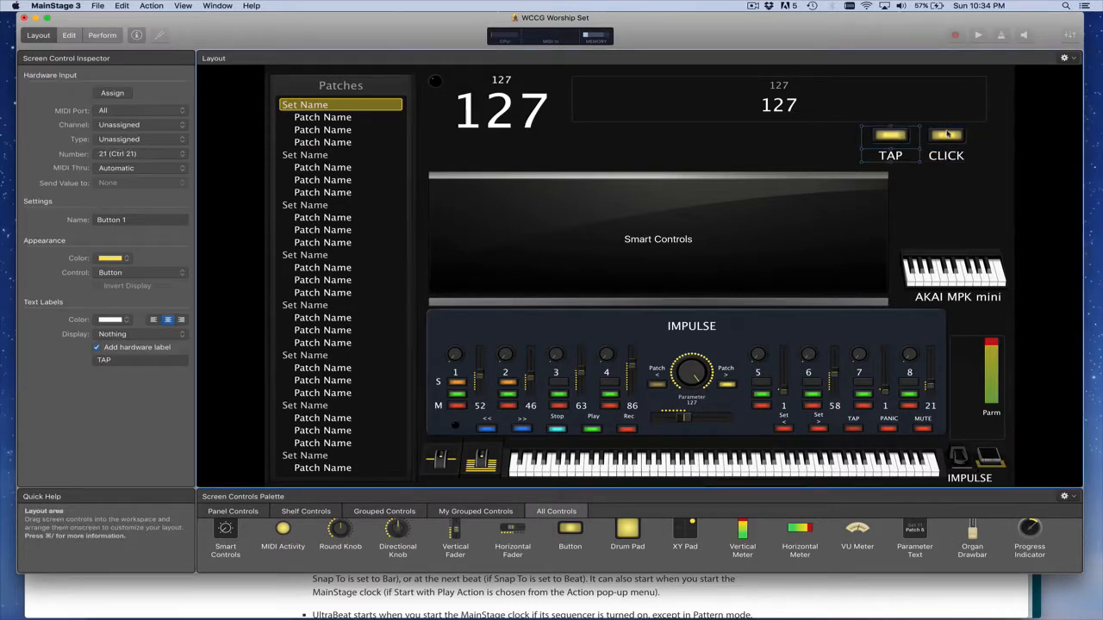
pyautogui.click(946, 135)
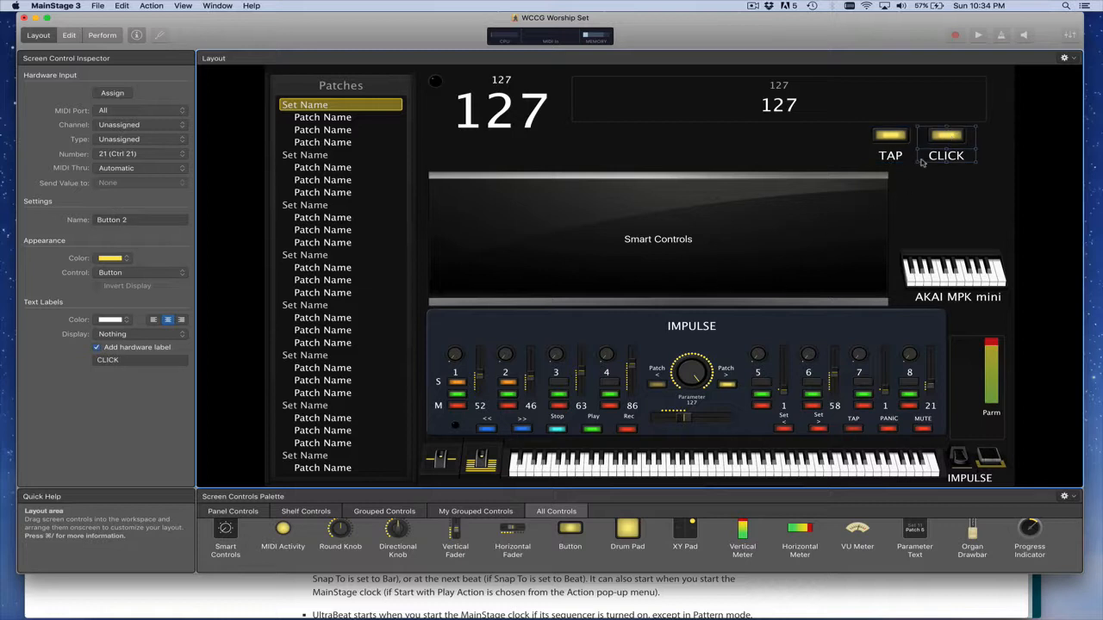
pyautogui.click(889, 137)
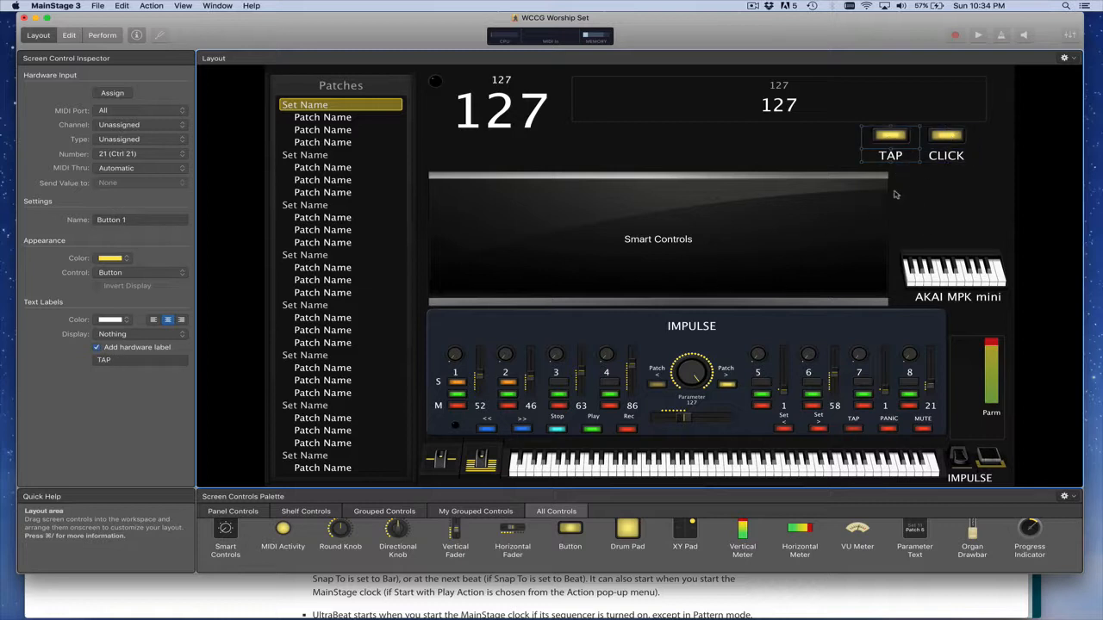
pyautogui.moveTo(524, 386)
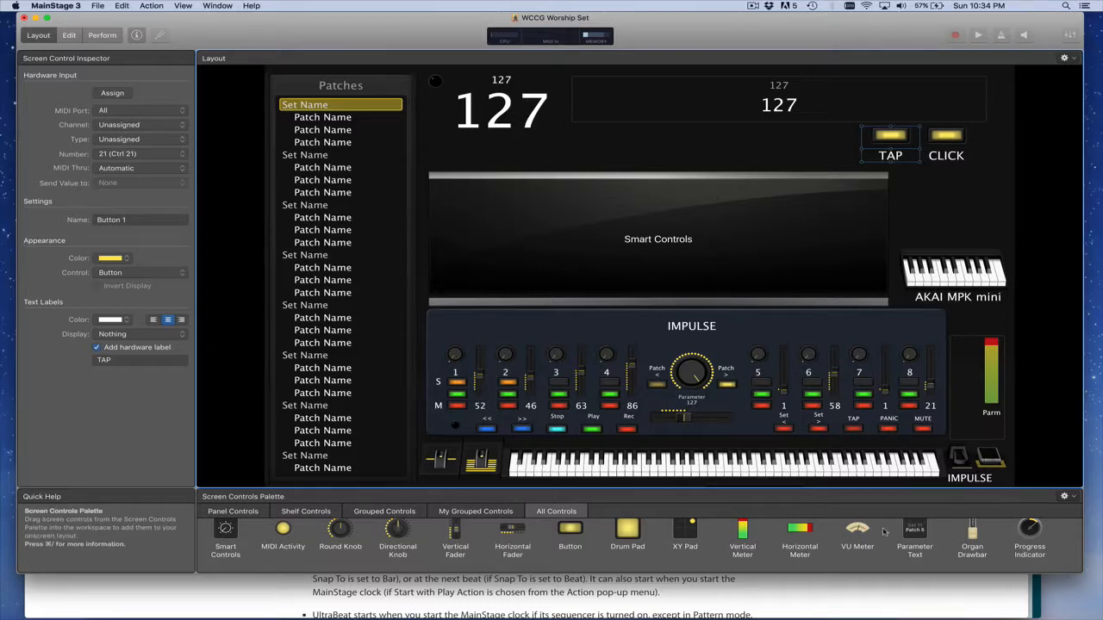
# Add a parameter text display beside TAP with a framed TEMPO title reading 127.
pyautogui.click(820, 144)
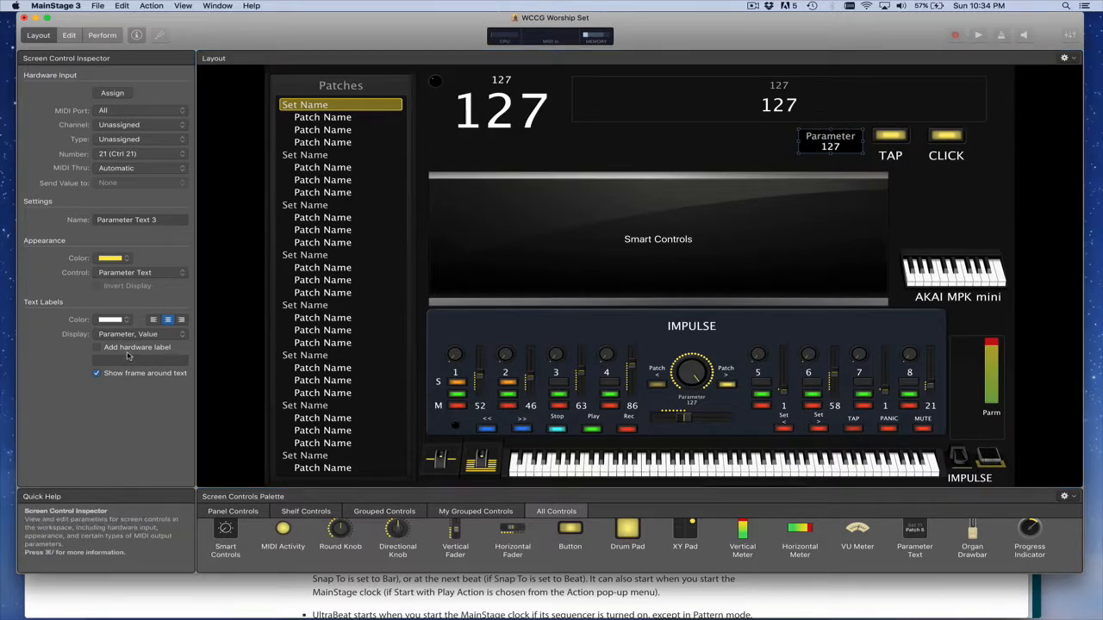
pyautogui.click(97, 348)
pyautogui.write('TEMPO')
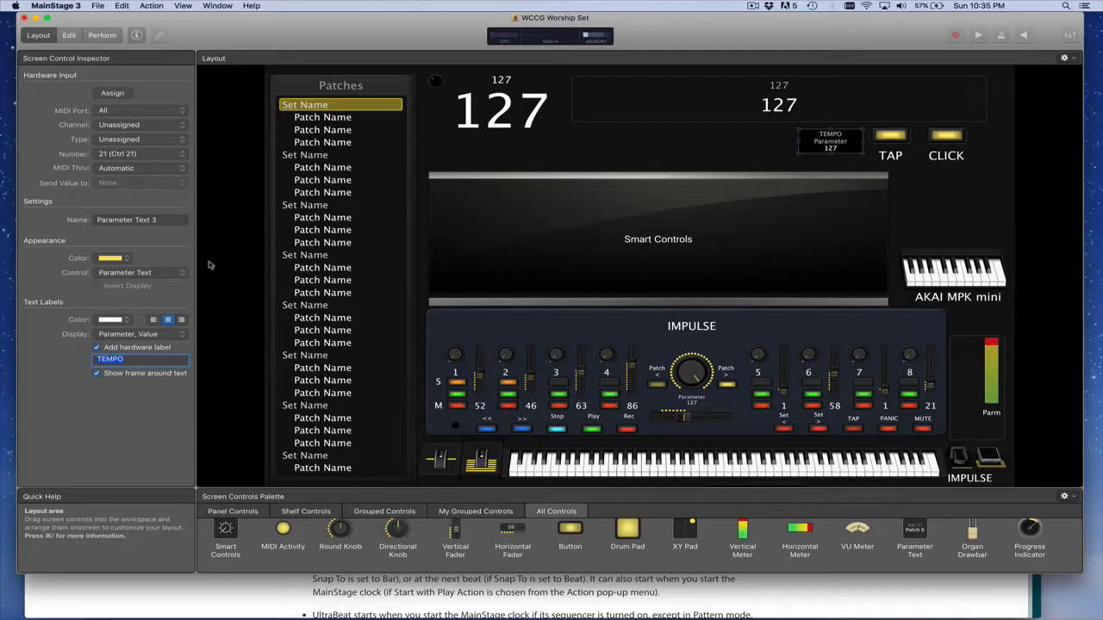
pyautogui.click(141, 334)
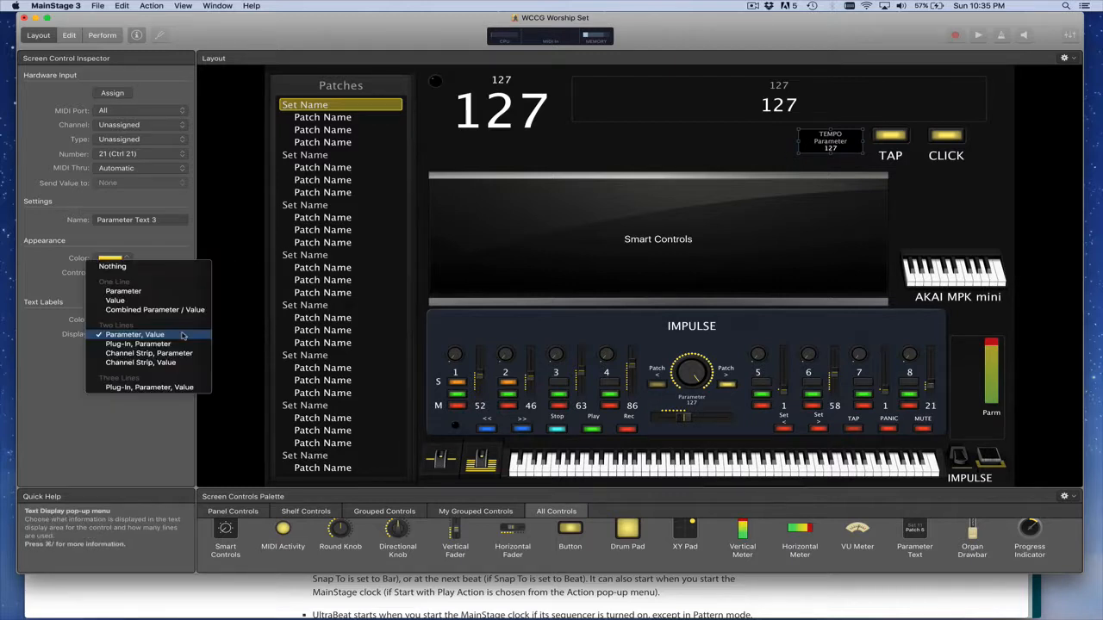
pyautogui.click(134, 335)
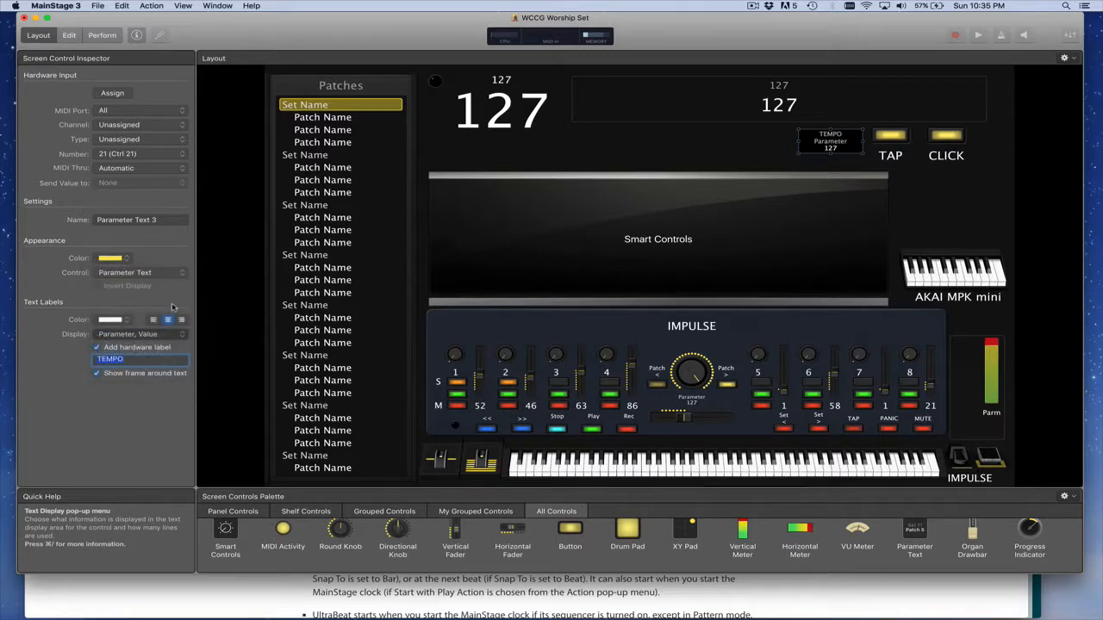
pyautogui.click(128, 334)
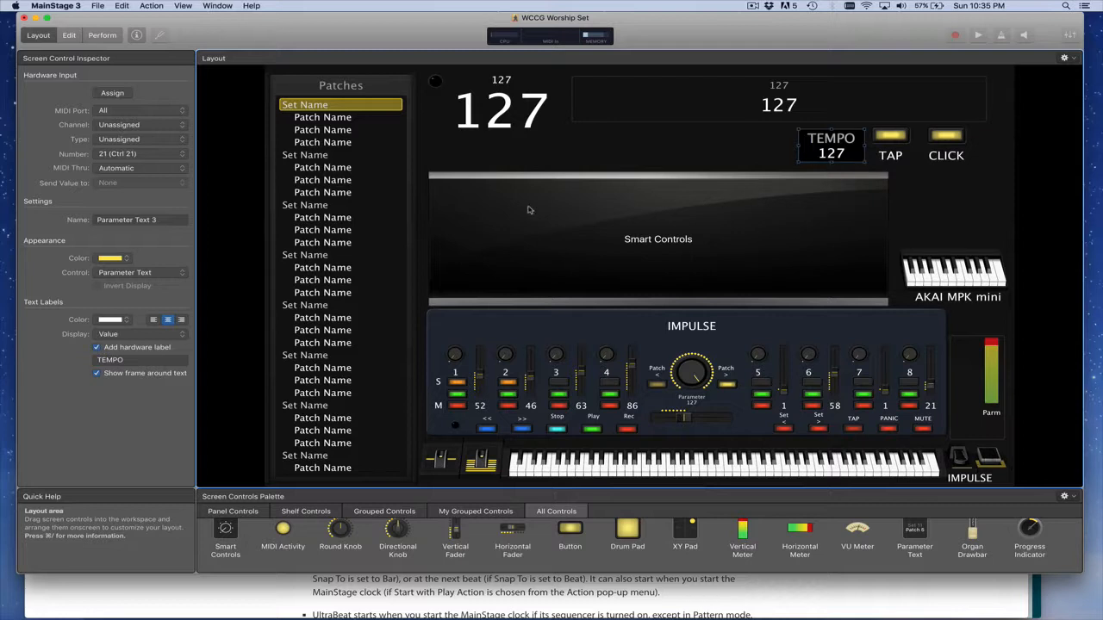
pyautogui.moveTo(710, 148)
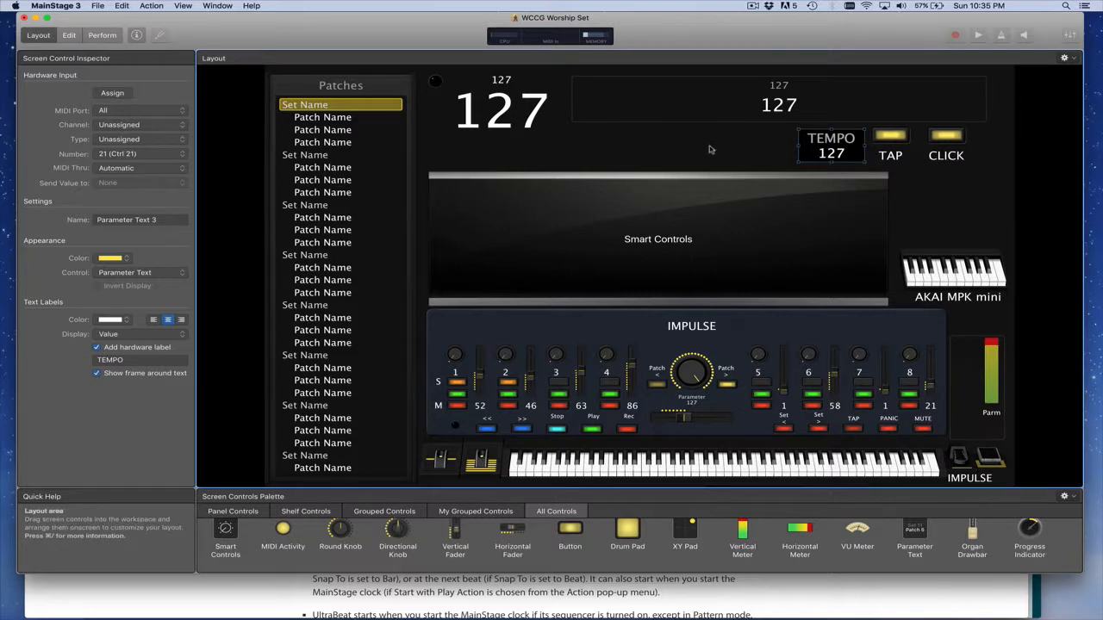
# Duplicate the TEMPO display below it and rename the copy's label to COUNT.
pyautogui.rightClick(830, 145)
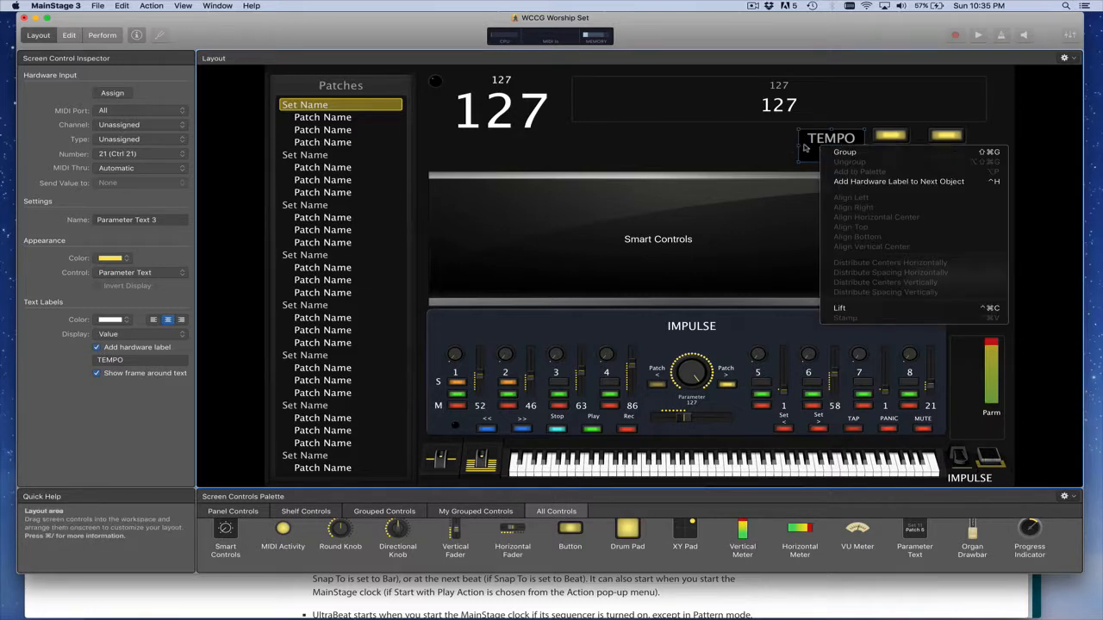
pyautogui.click(121, 7)
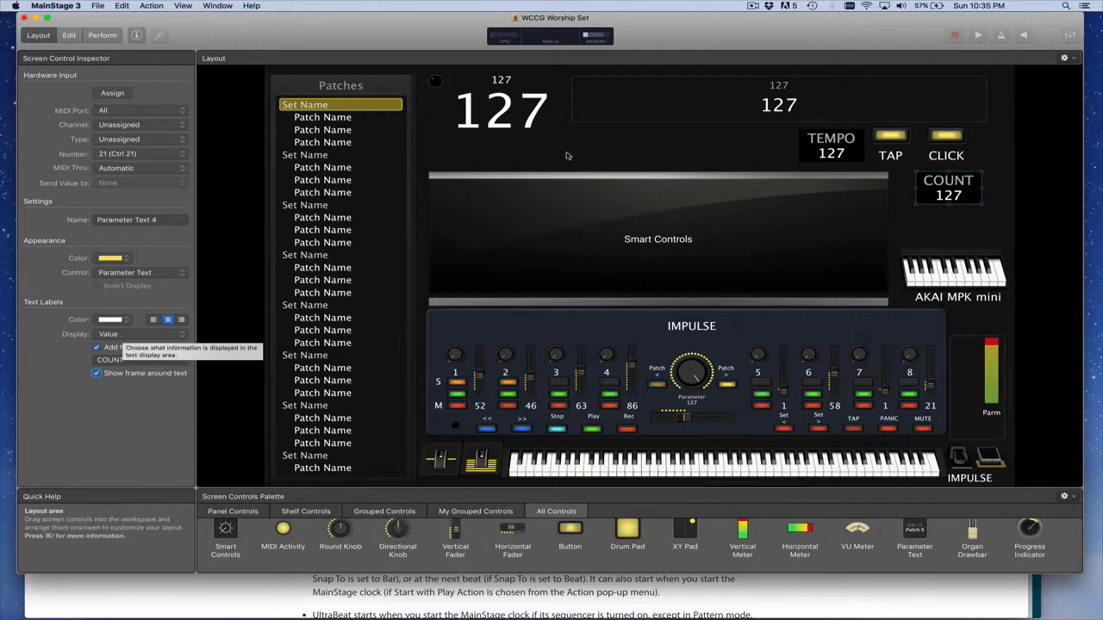
pyautogui.click(889, 144)
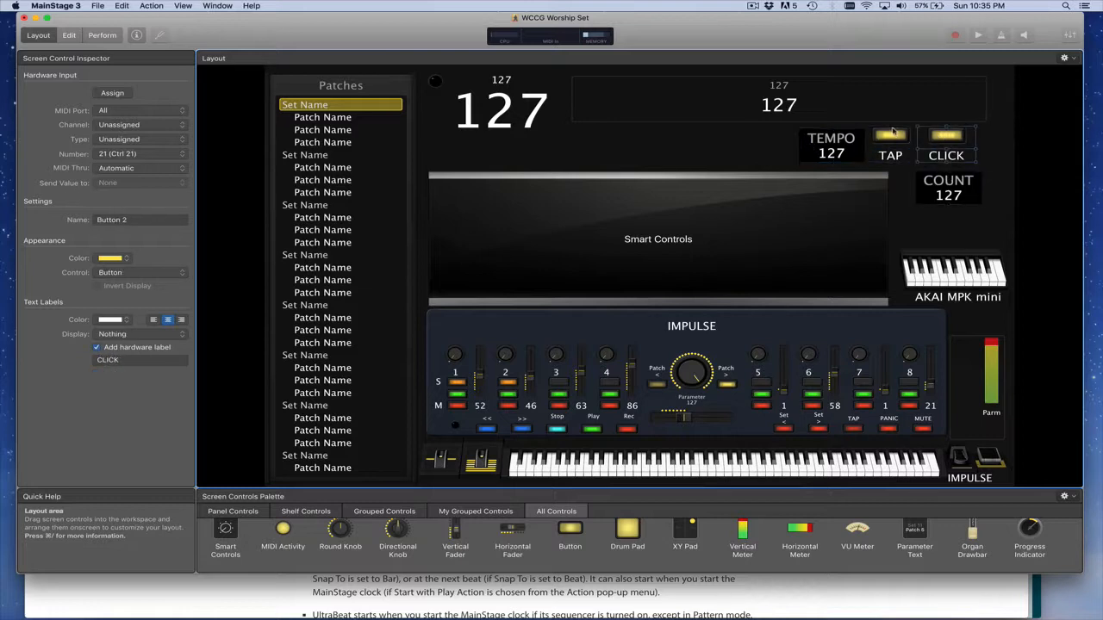
# Assign TAP and CLICK to Impulse hardware buttons on channel 1 as Press/Release inputs.
pyautogui.click(889, 135)
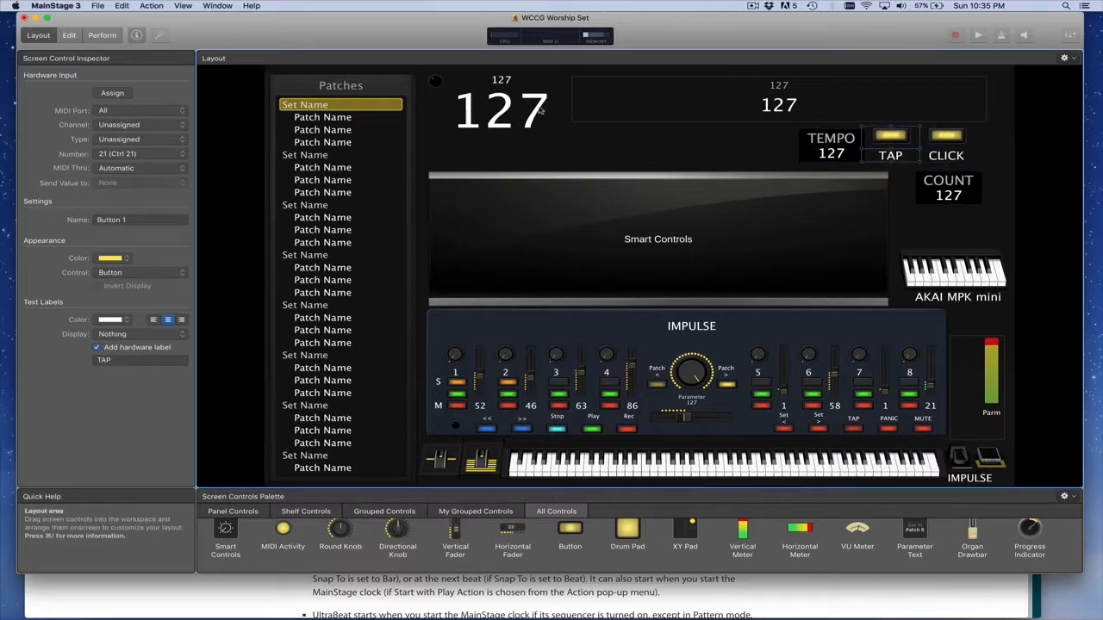
pyautogui.click(889, 137)
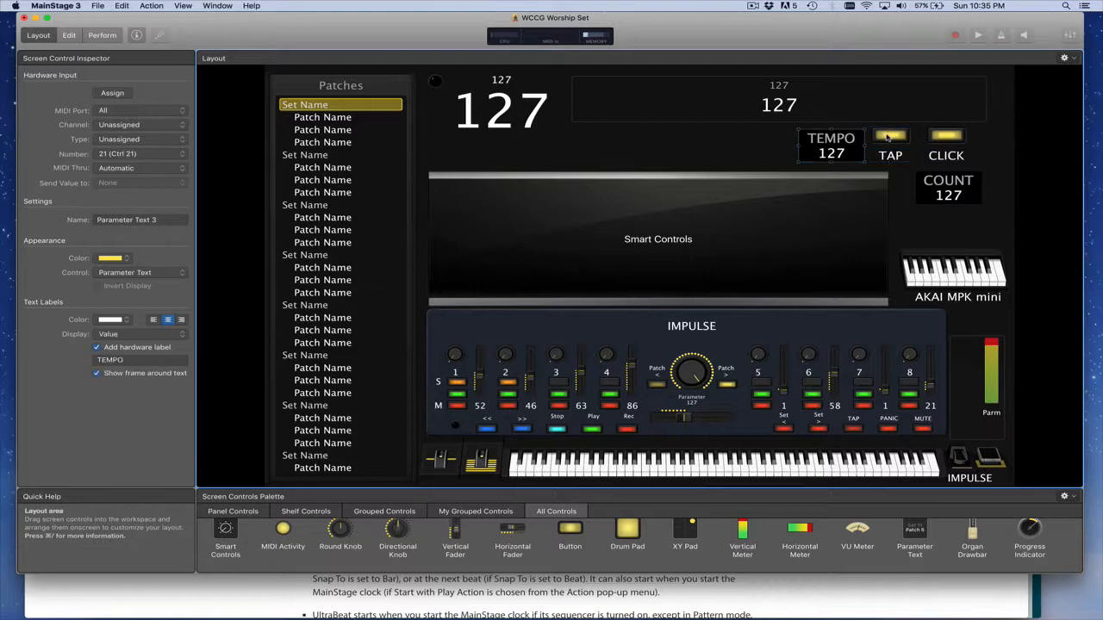
pyautogui.click(889, 145)
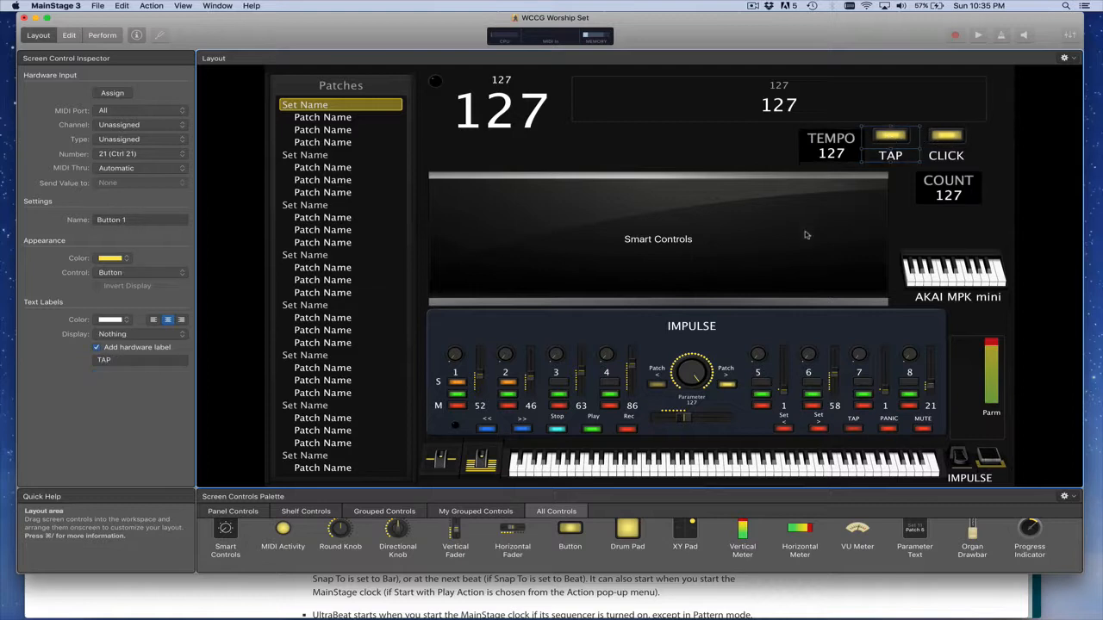
pyautogui.click(112, 93)
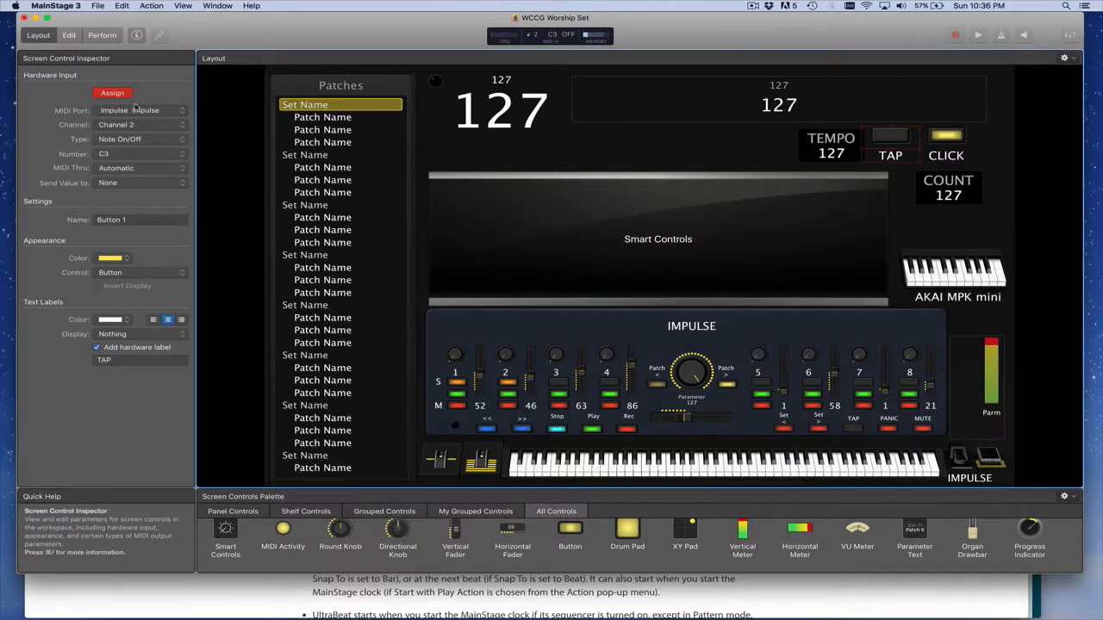
pyautogui.click(946, 138)
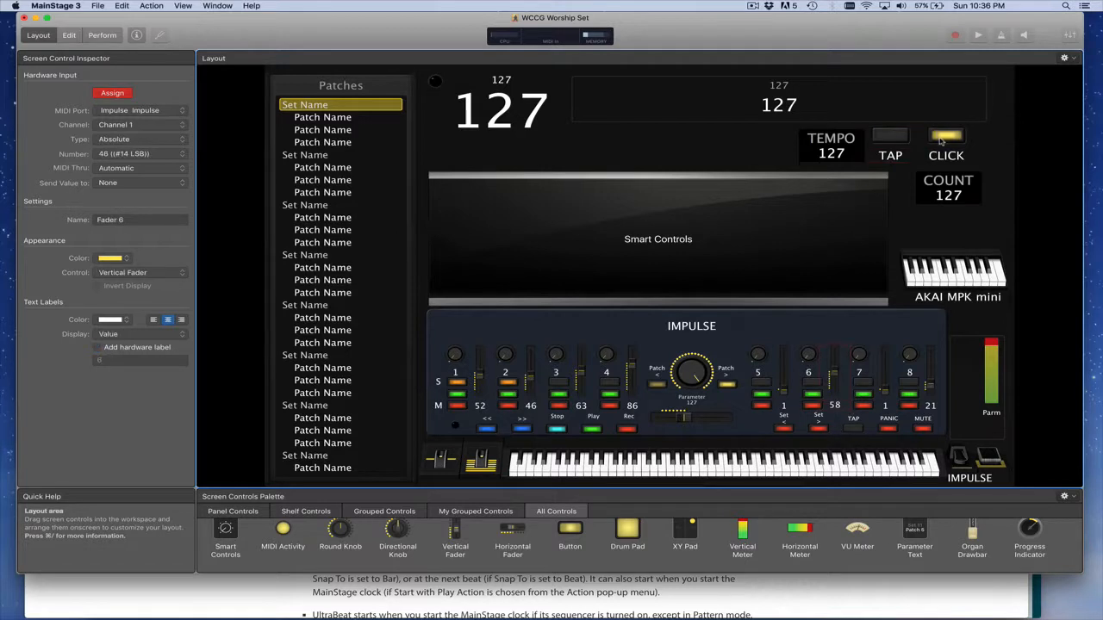
pyautogui.click(946, 138)
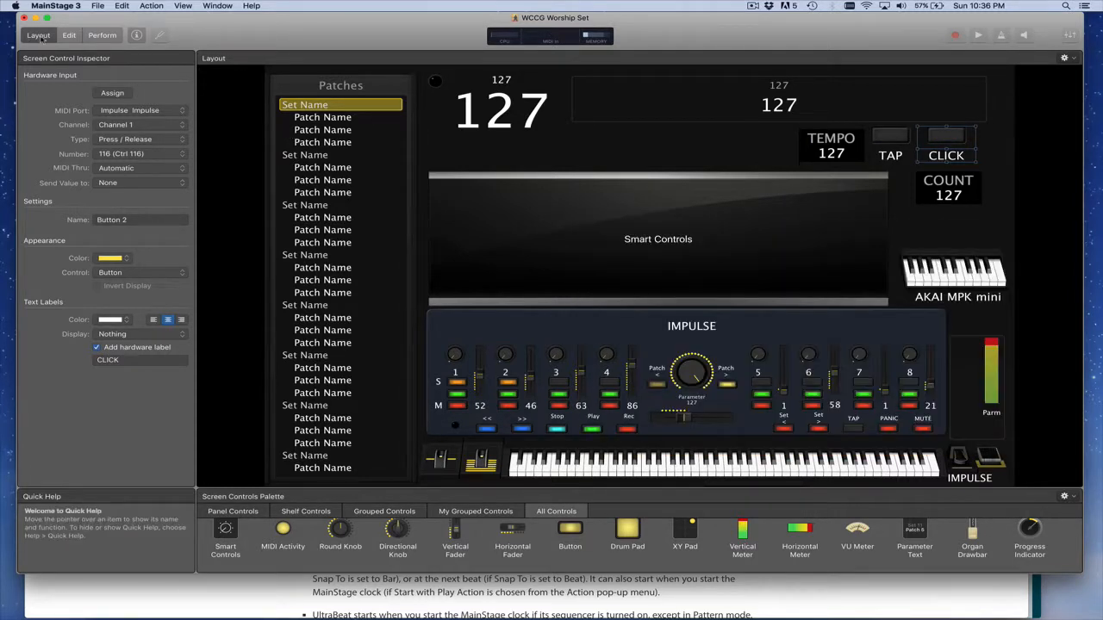
# In Edit mode at concert level, map the TAP button to Actions > Tap Tempo and test it.
pyautogui.click(69, 35)
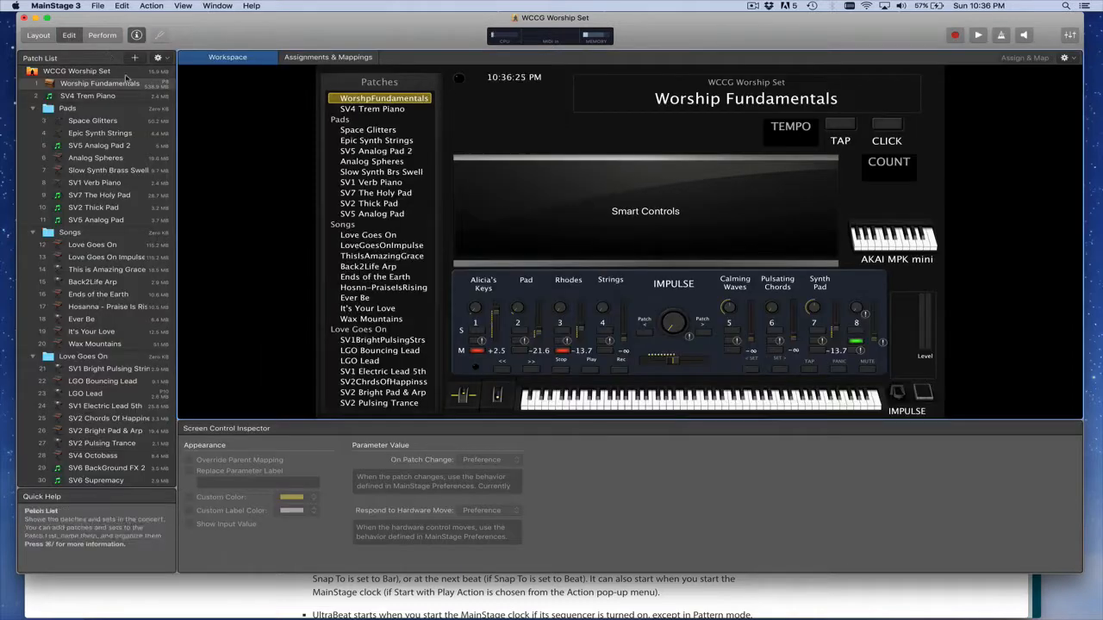
pyautogui.click(76, 71)
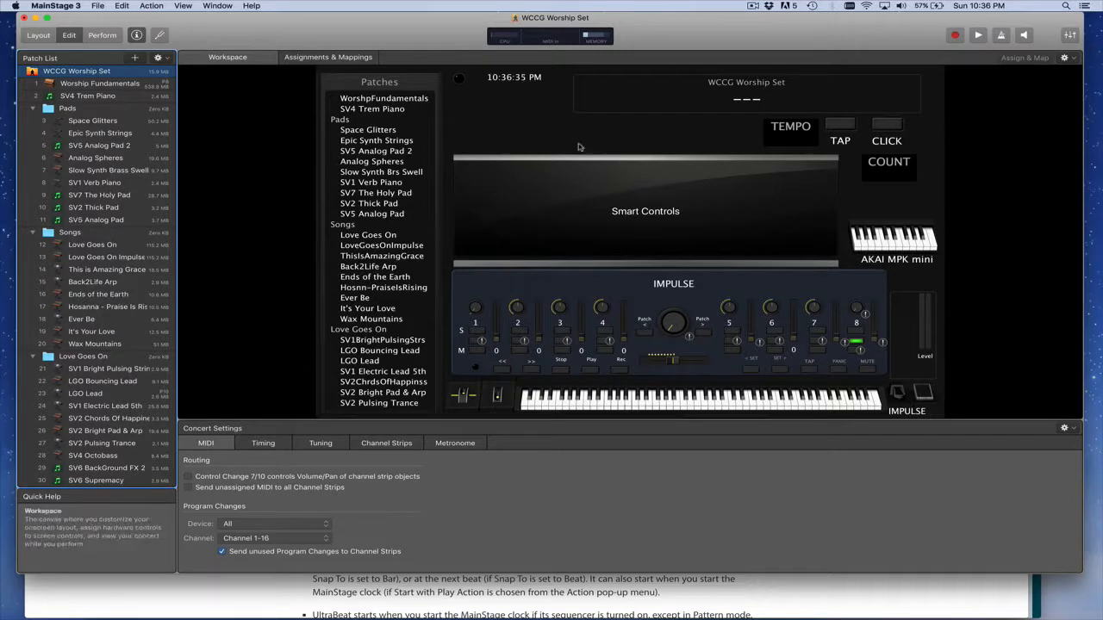
pyautogui.click(841, 124)
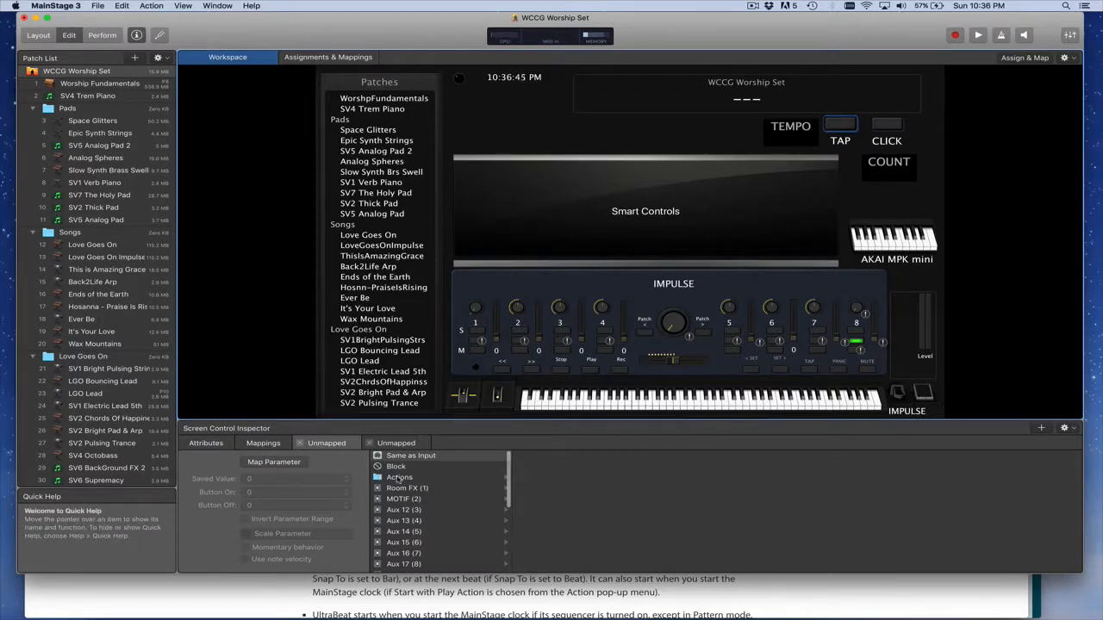
pyautogui.click(399, 478)
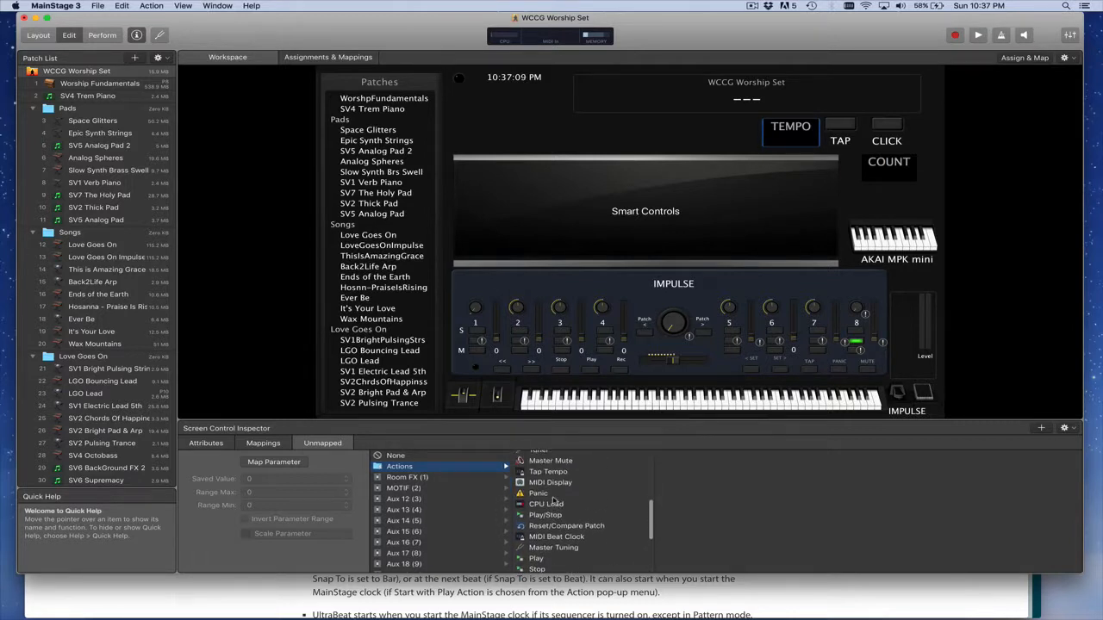
pyautogui.click(548, 483)
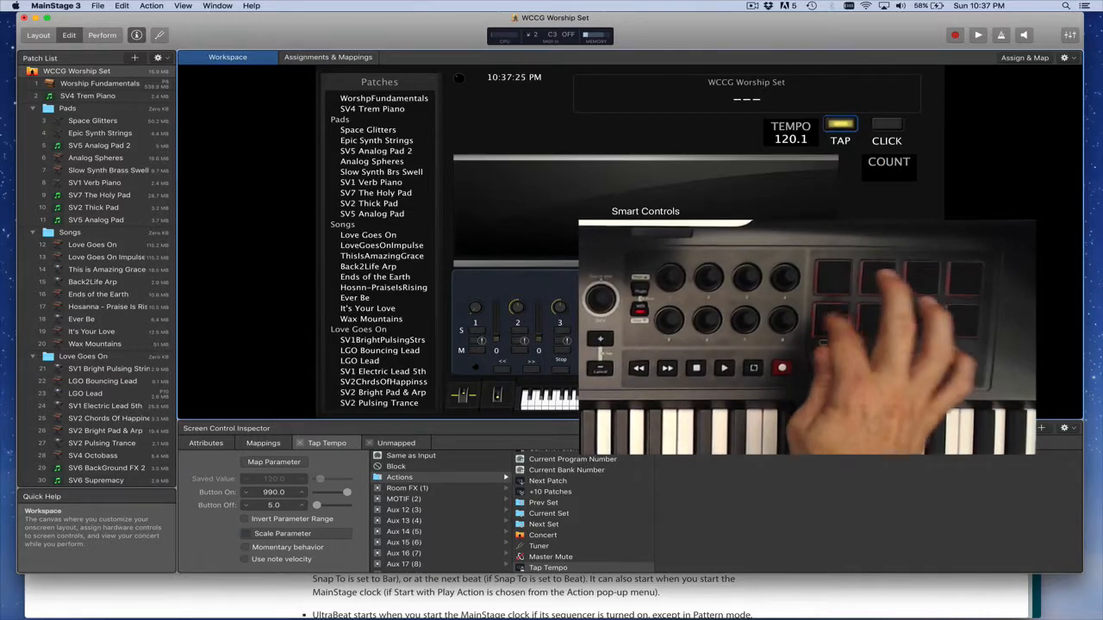
pyautogui.click(839, 139)
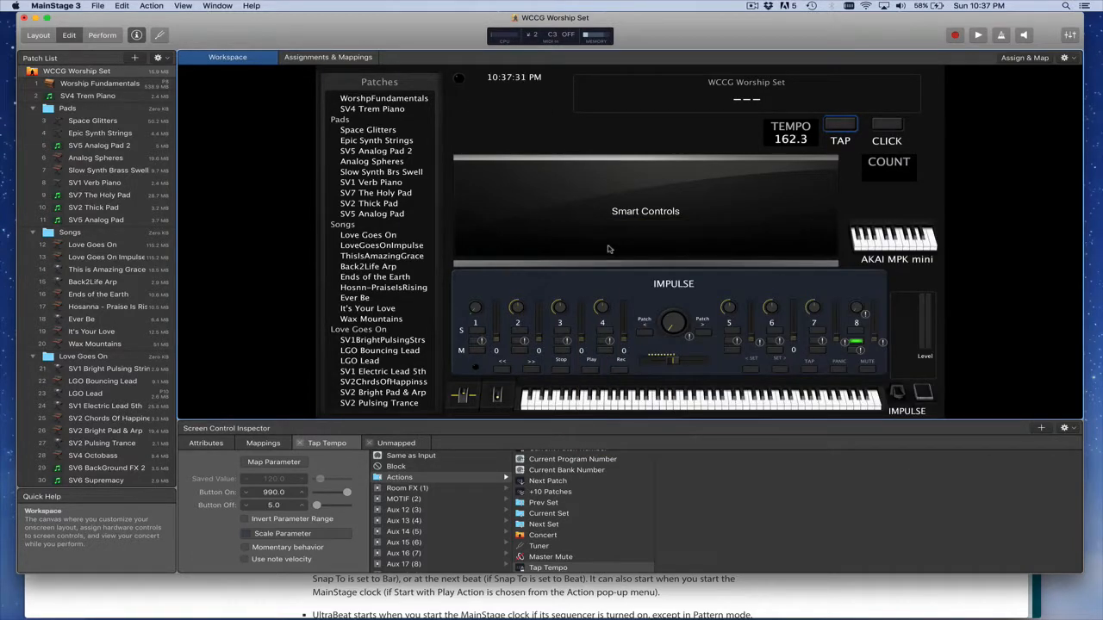
# Map the CLICK button to Actions > Metronome.
pyautogui.click(886, 124)
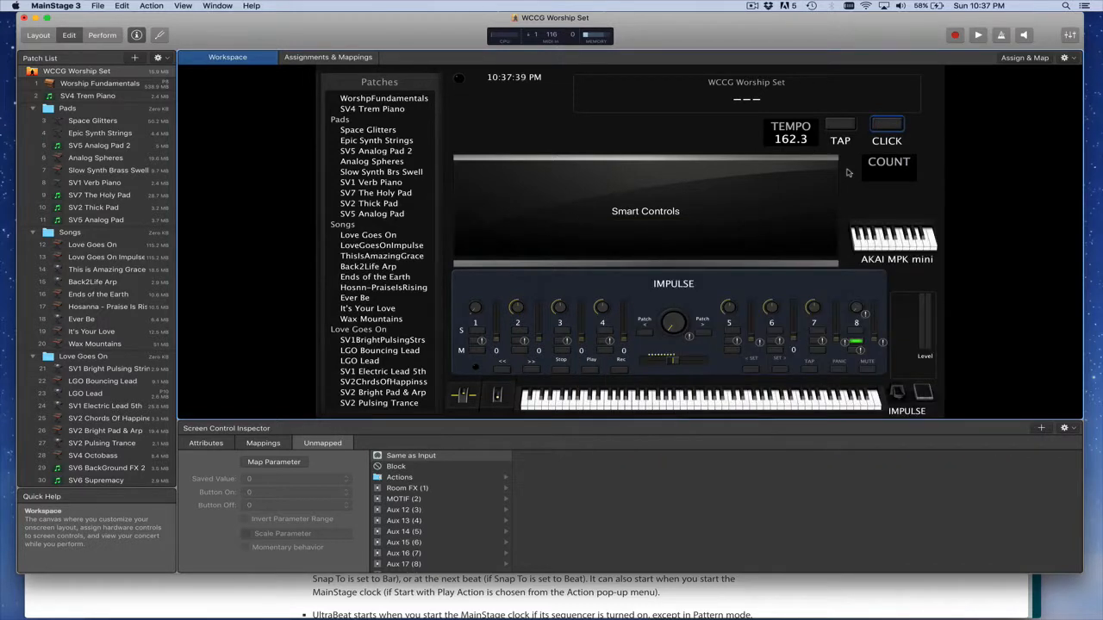
pyautogui.click(399, 475)
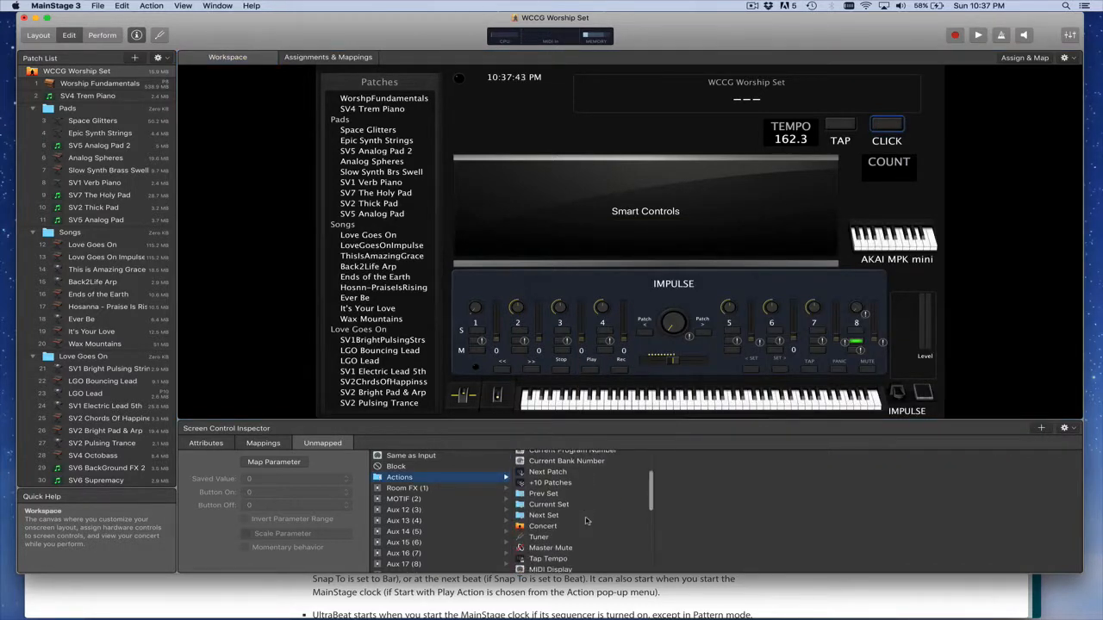
pyautogui.scroll(-3)
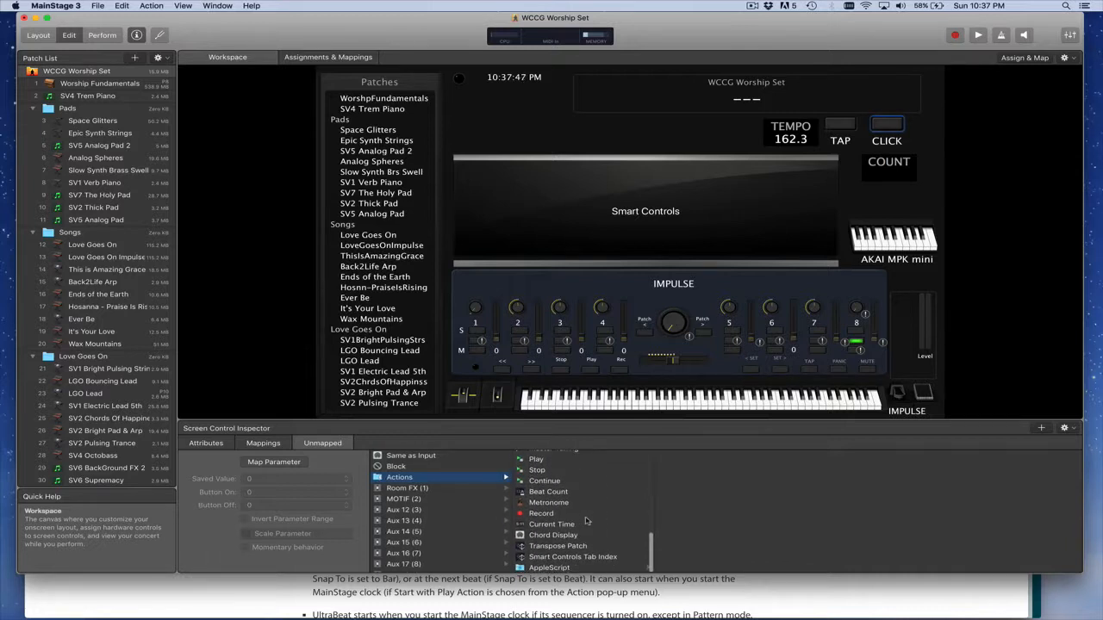
pyautogui.click(548, 503)
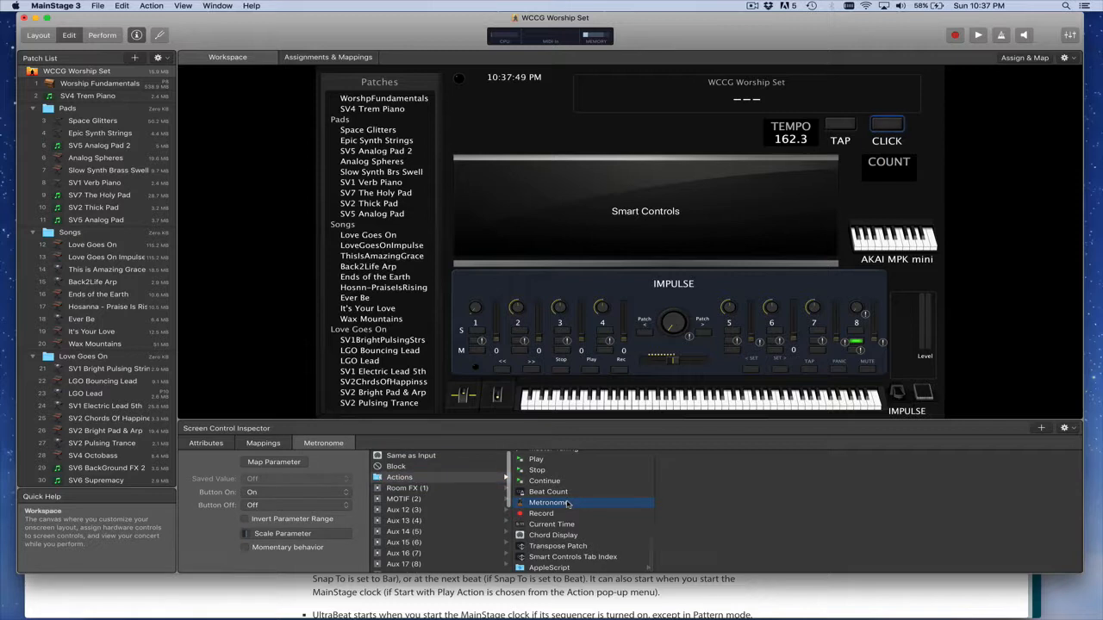
pyautogui.click(978, 35)
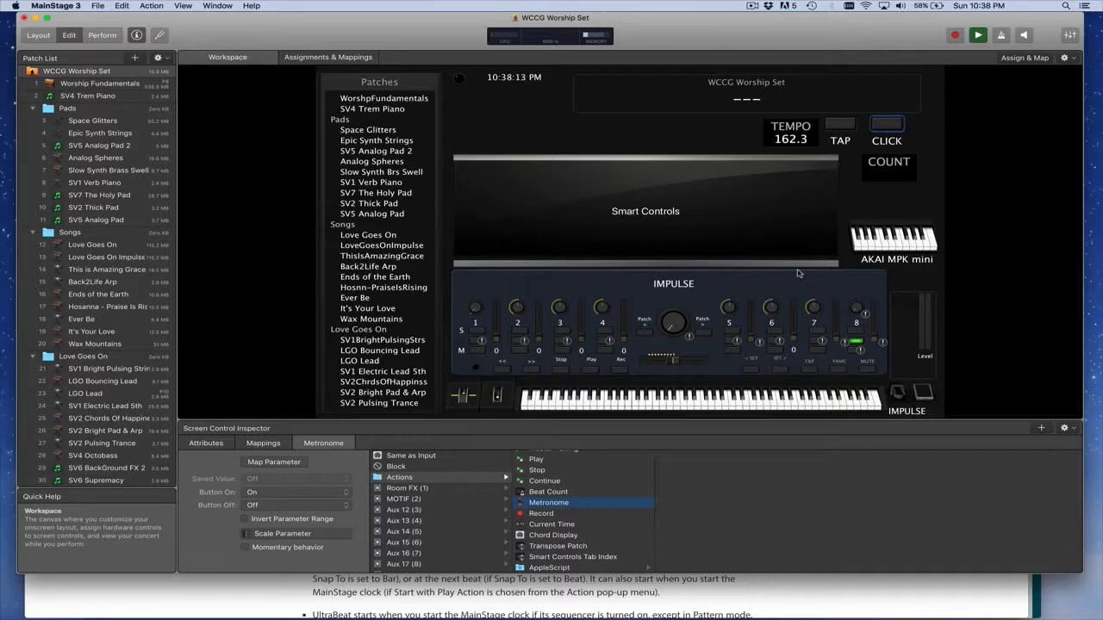
pyautogui.moveTo(593, 418)
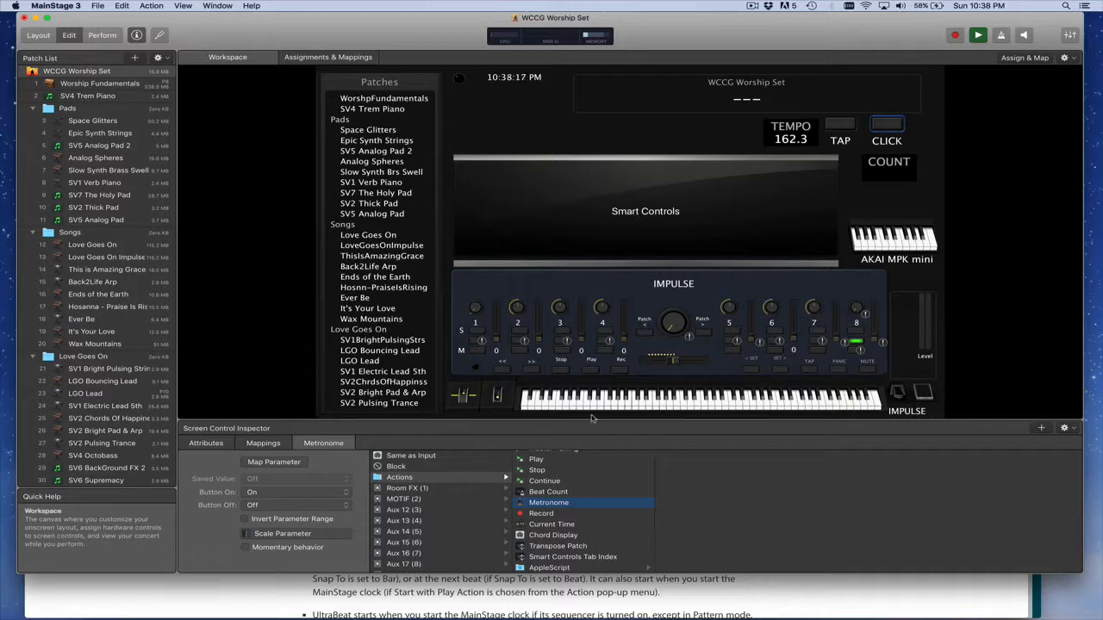
pyautogui.moveTo(689, 306)
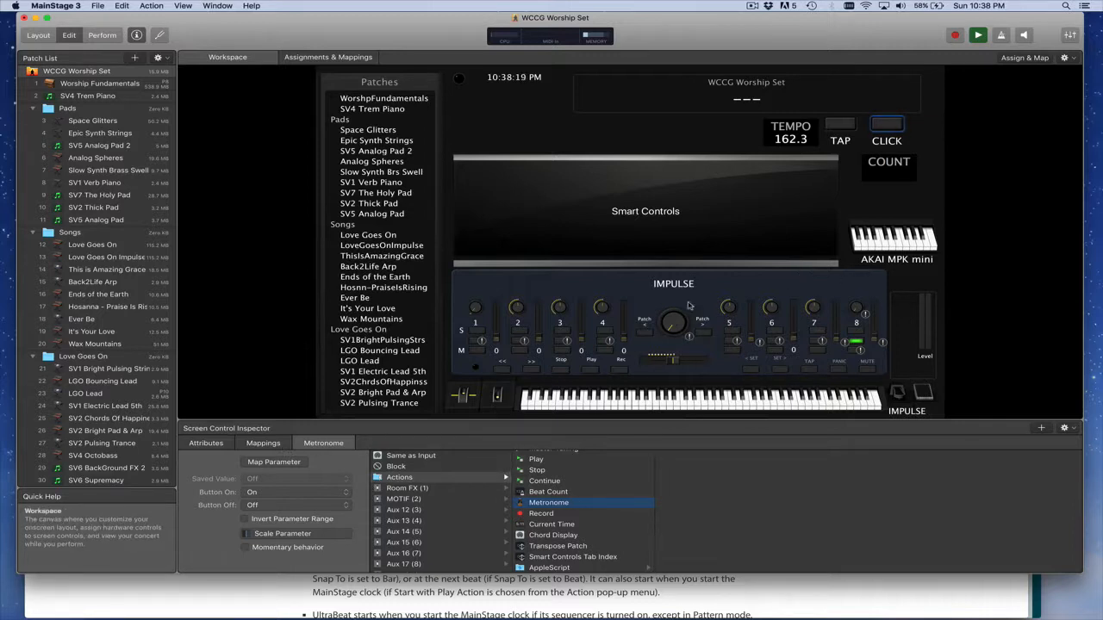
pyautogui.moveTo(978, 34)
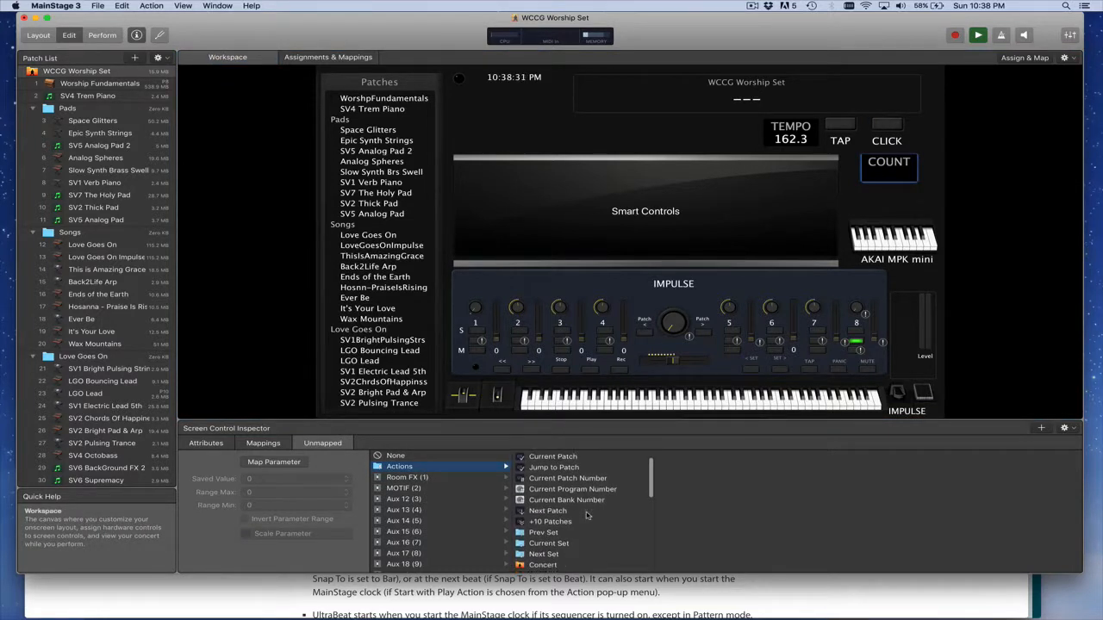
# Map the COUNT display to Actions > Beat Count so it reads values like 37.2.
pyautogui.scroll(-3)
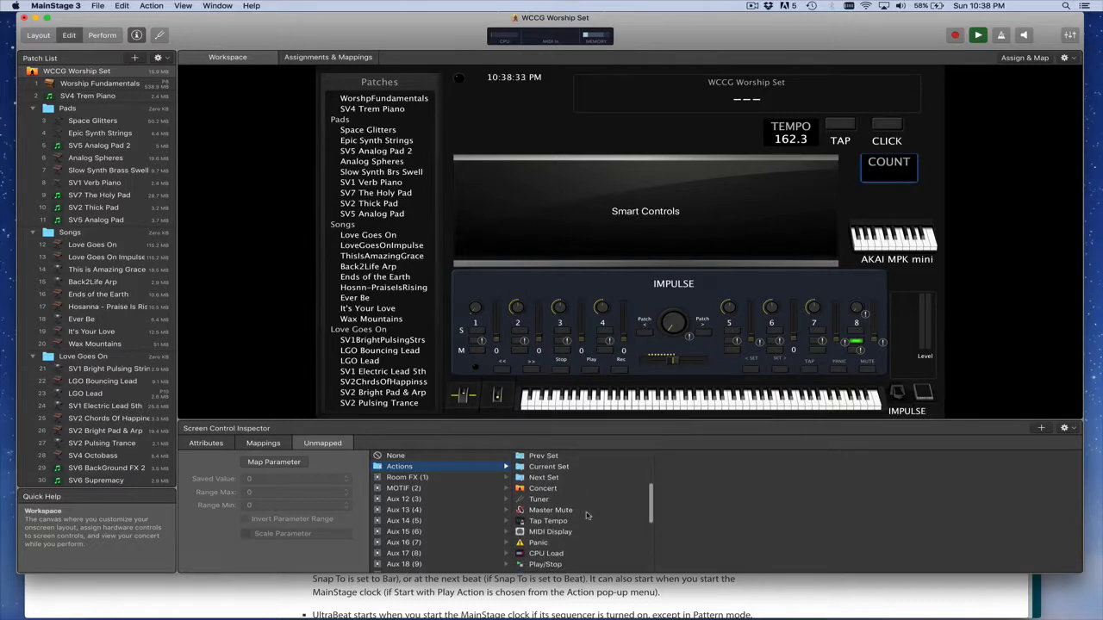
pyautogui.scroll(-3)
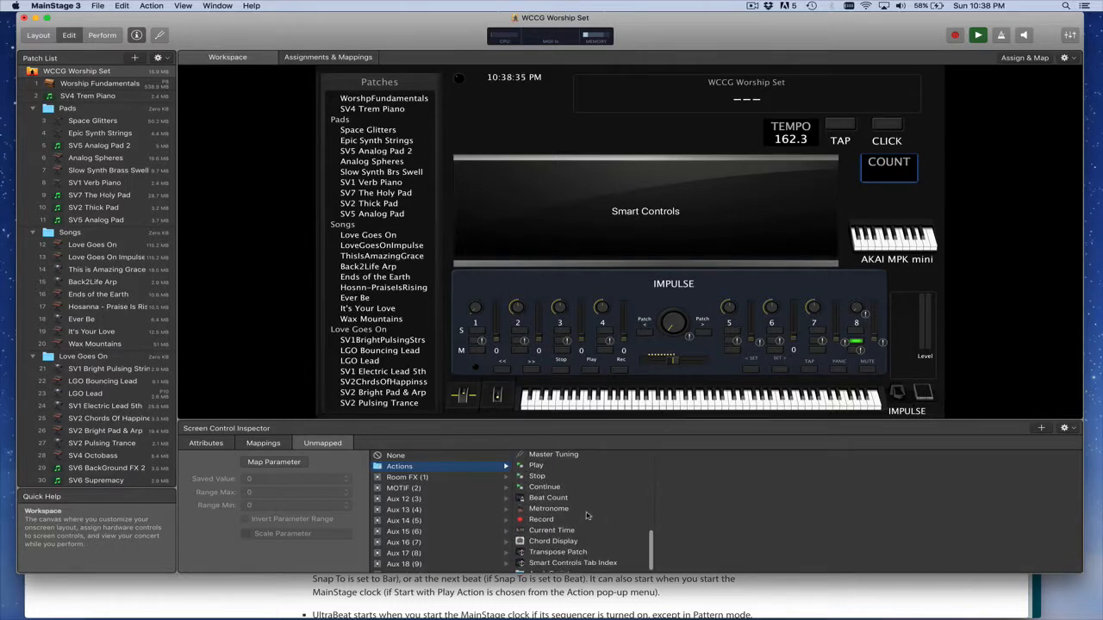
pyautogui.click(548, 497)
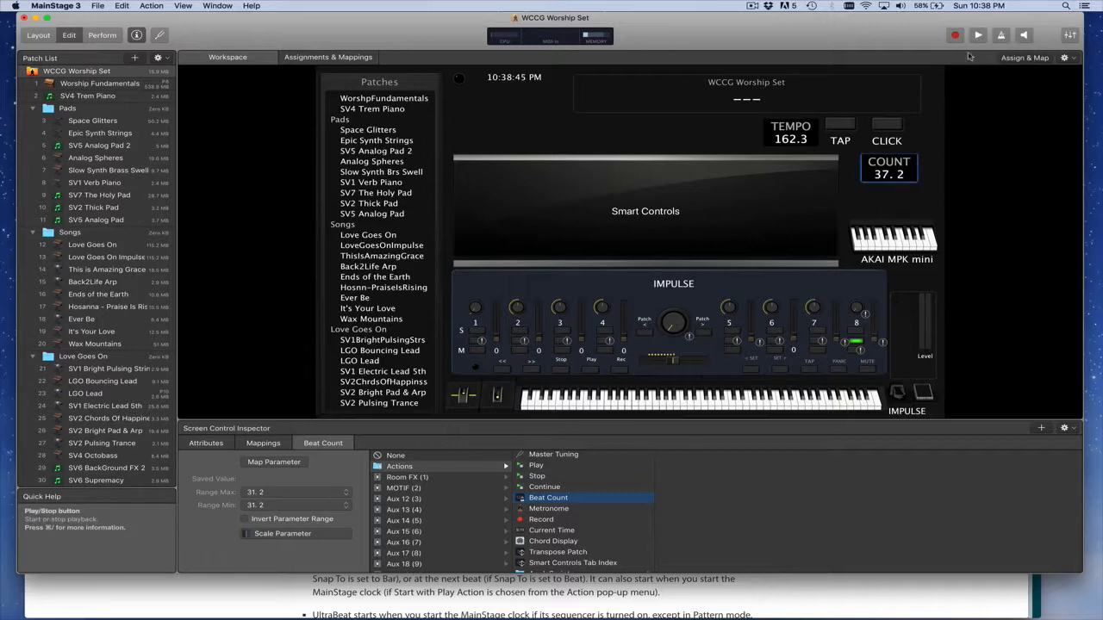
pyautogui.moveTo(858, 228)
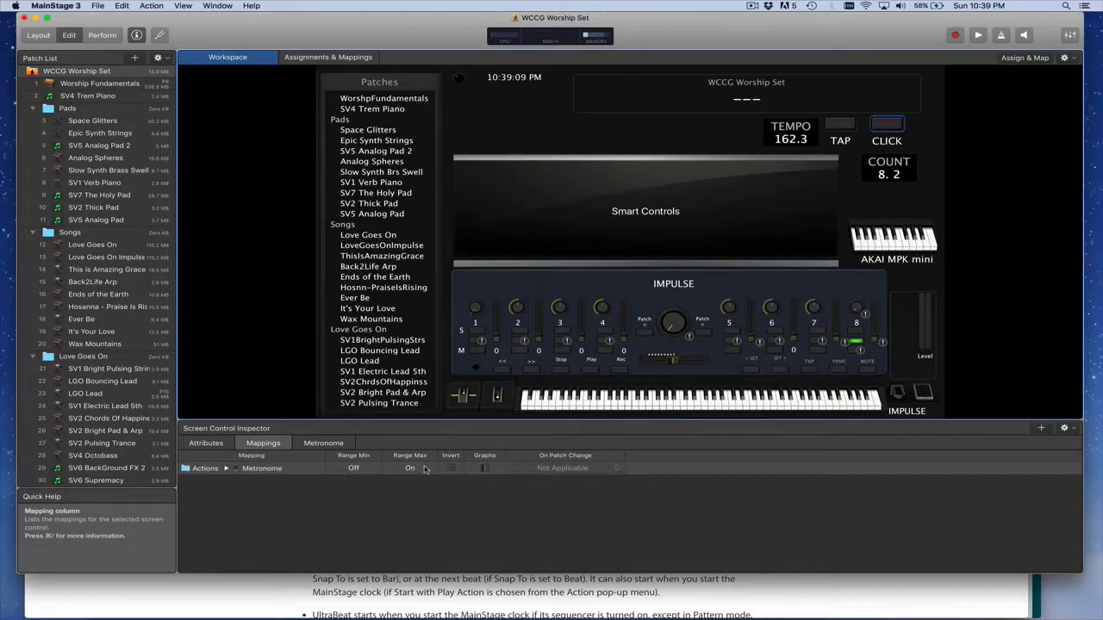
# Add a second mapping on CLICK to Actions > Play/Stop alongside the metronome.
pyautogui.click(323, 443)
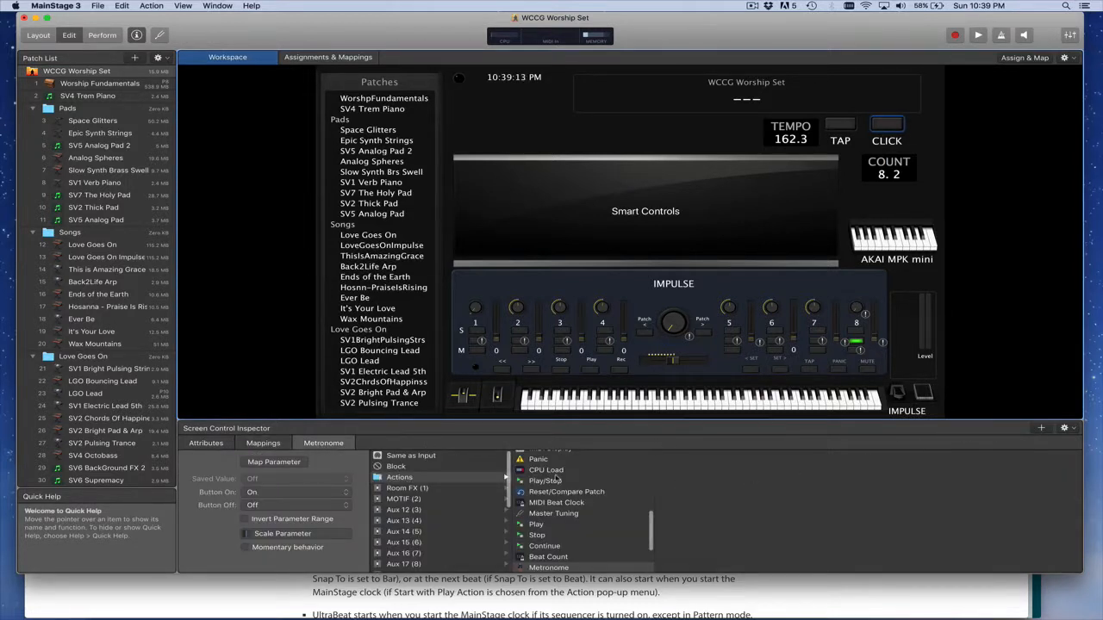
pyautogui.moveTo(575, 534)
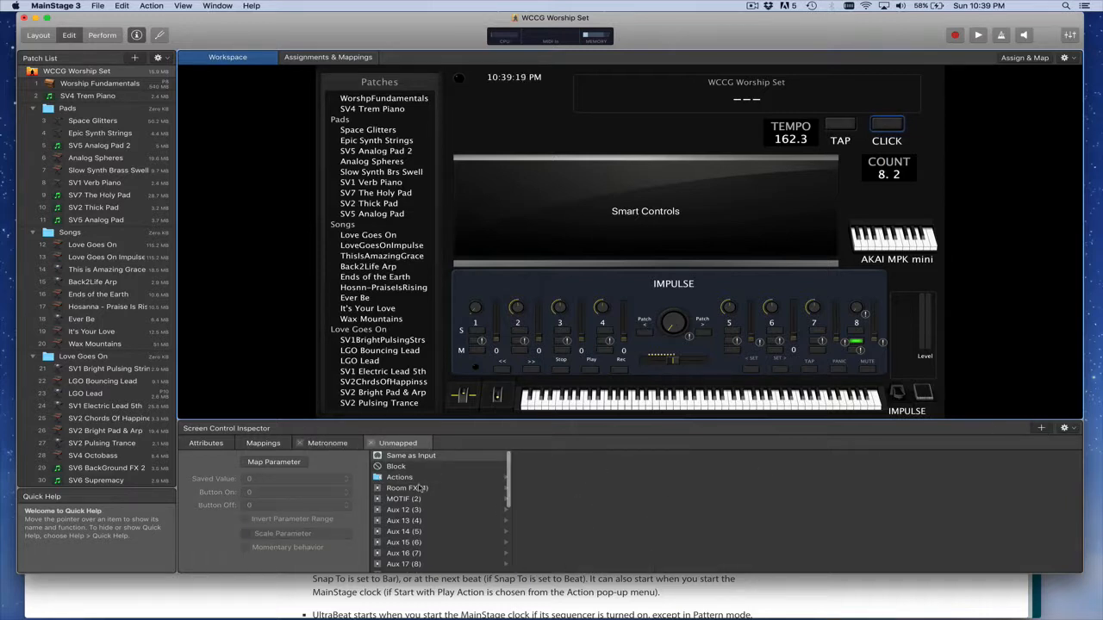
pyautogui.click(400, 476)
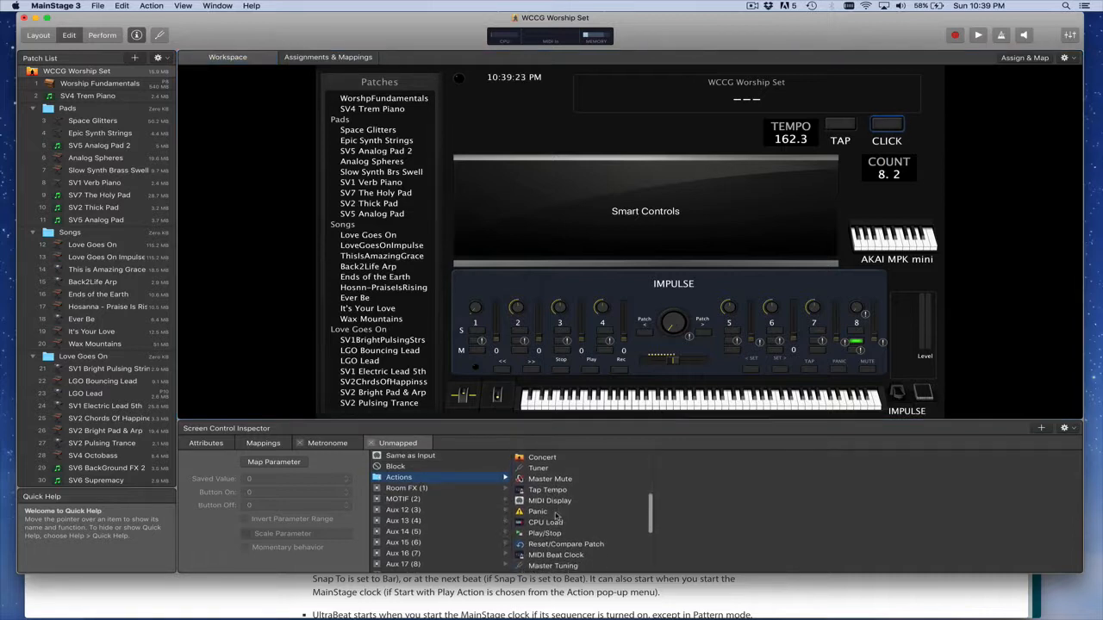
pyautogui.click(545, 514)
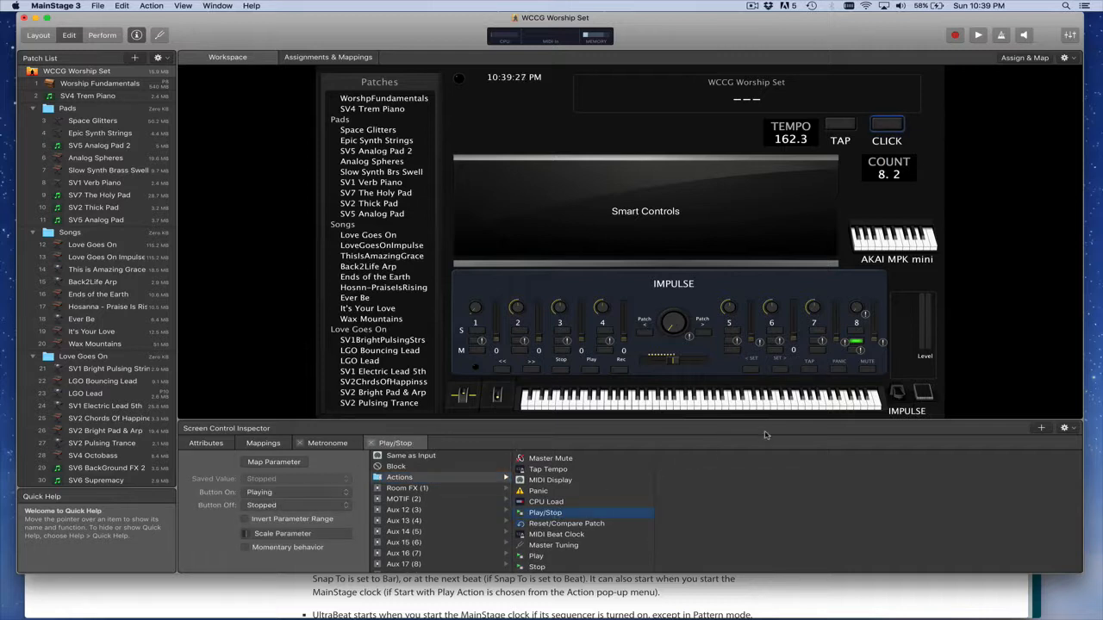
pyautogui.click(977, 34)
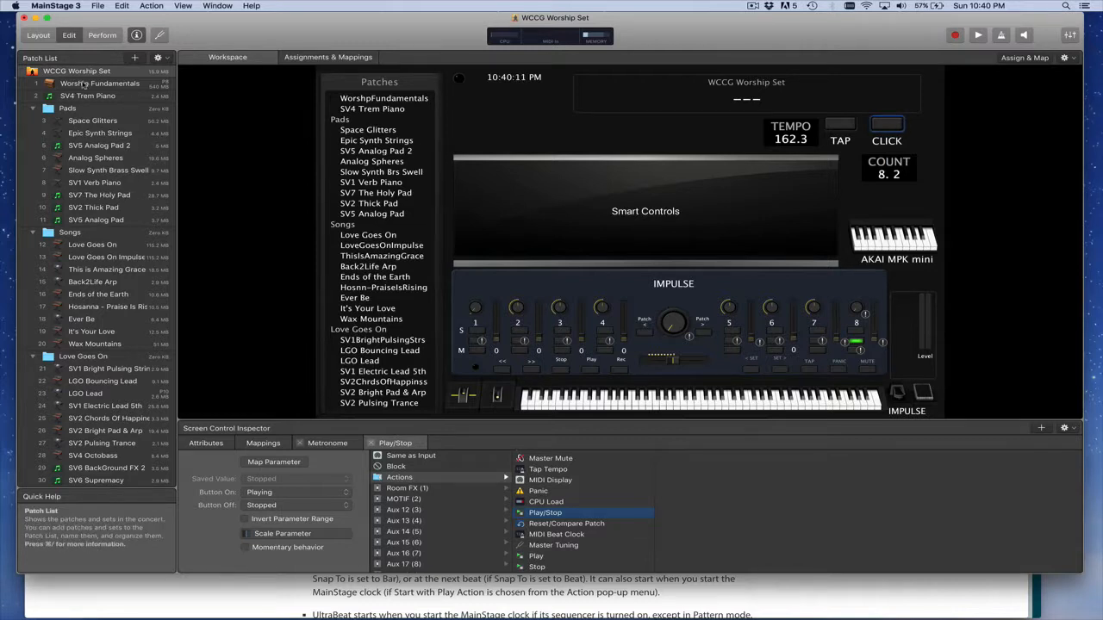
# Try the mapped controls at tempo 120 on the Worship Fundamentals patch, then show Concert Settings.
pyautogui.click(100, 83)
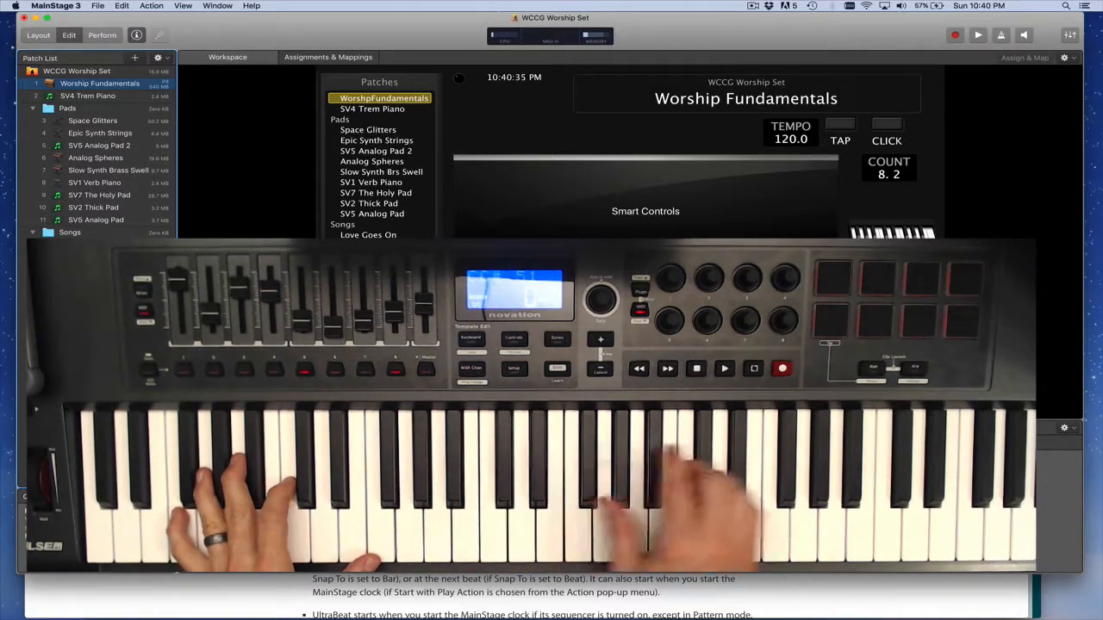
pyautogui.click(978, 35)
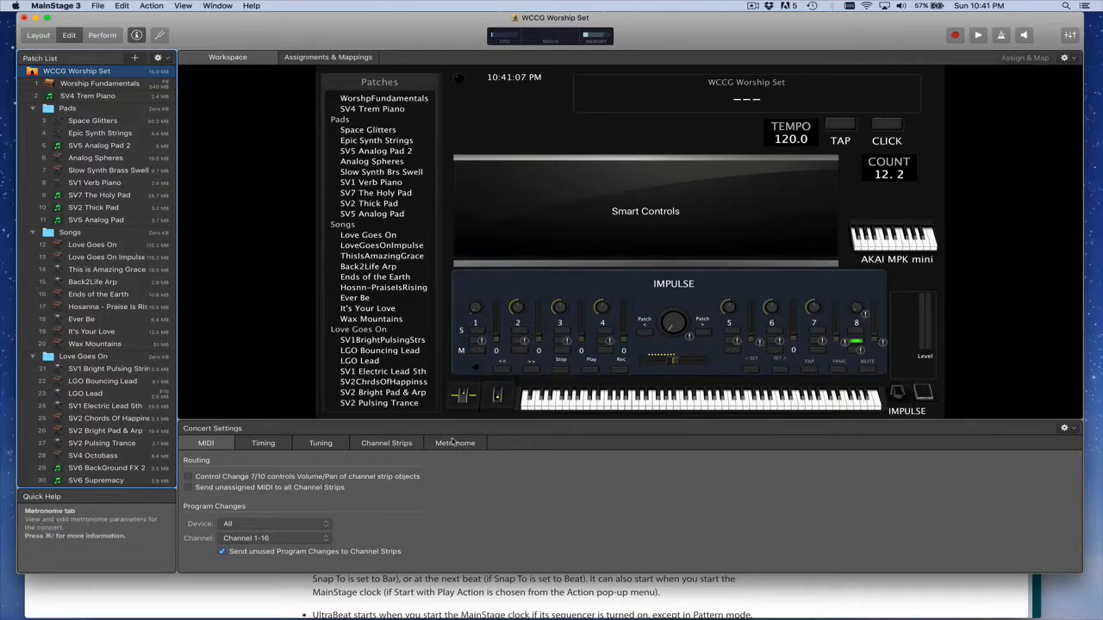
# Load the Klopfgeist factory default click, then audition the Kick Drum Short preset.
pyautogui.click(455, 441)
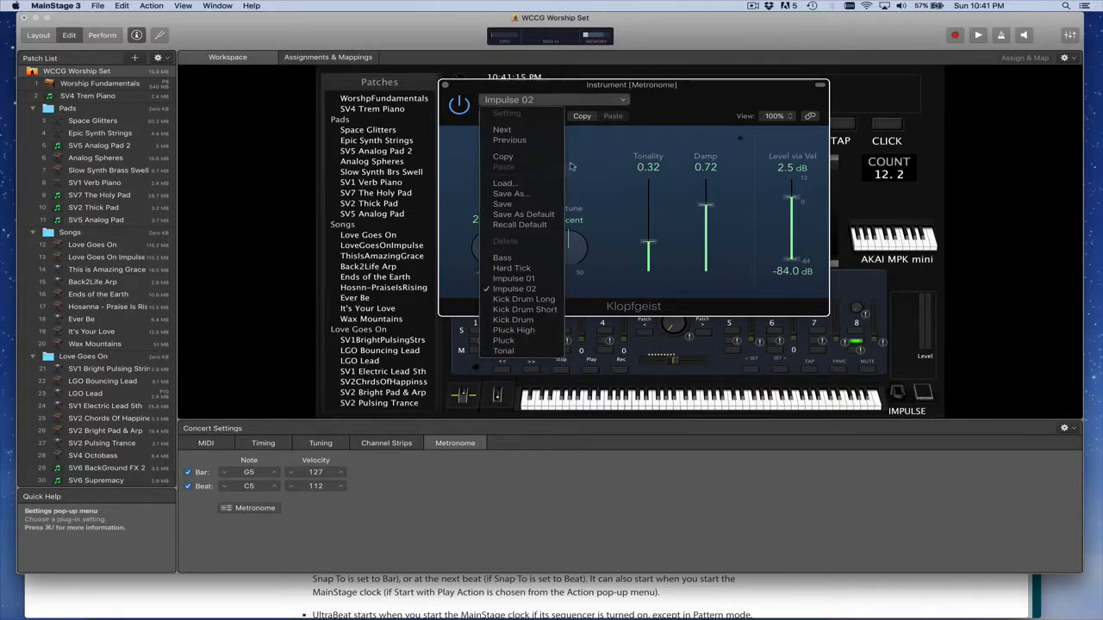
pyautogui.click(520, 224)
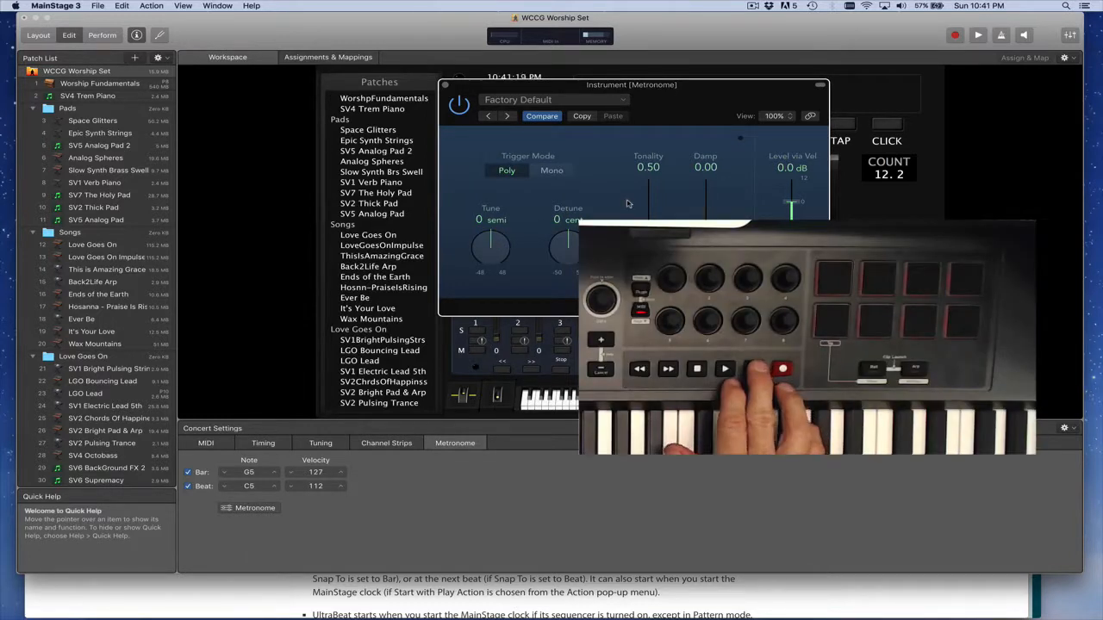
pyautogui.click(977, 35)
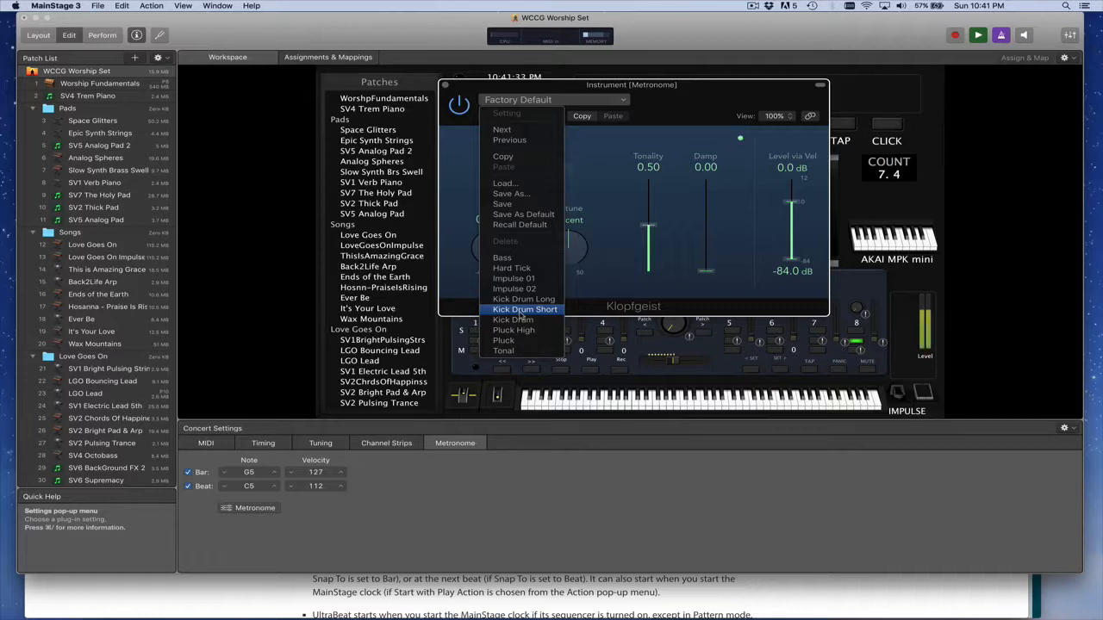
pyautogui.click(524, 310)
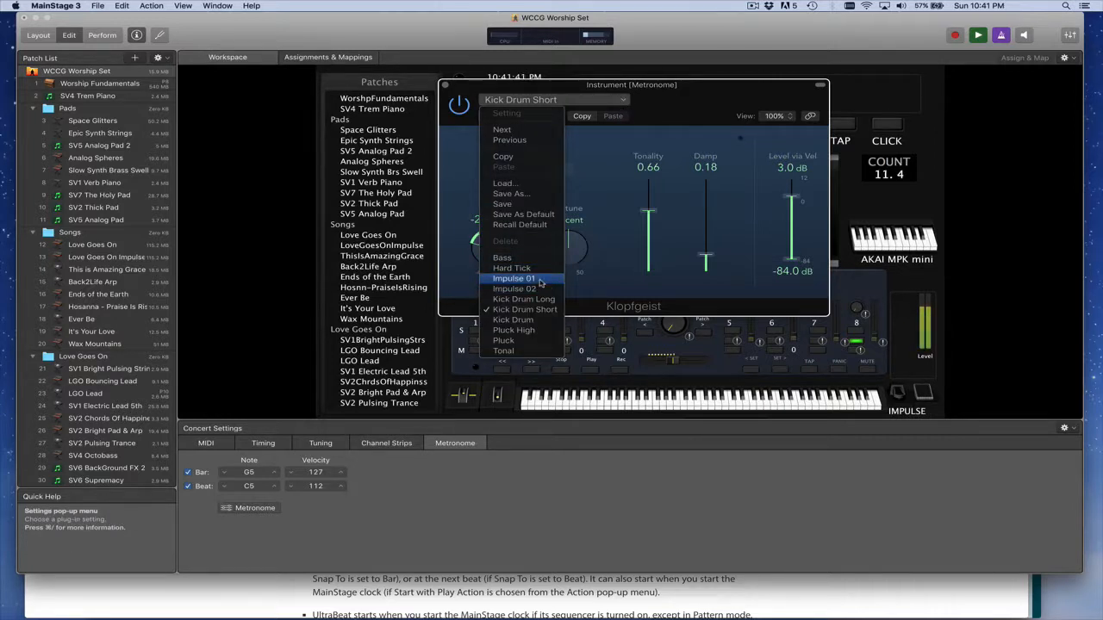
# Audition Impulse 01 and Kick Drum Long, finishing with Impulse 02 loaded.
pyautogui.click(514, 277)
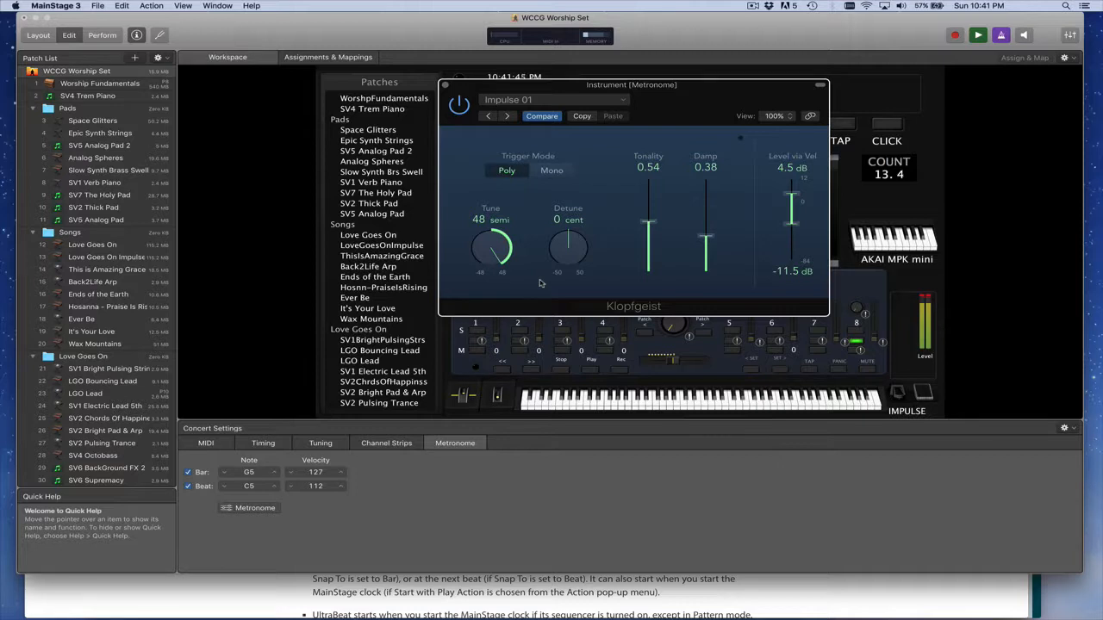
pyautogui.click(622, 100)
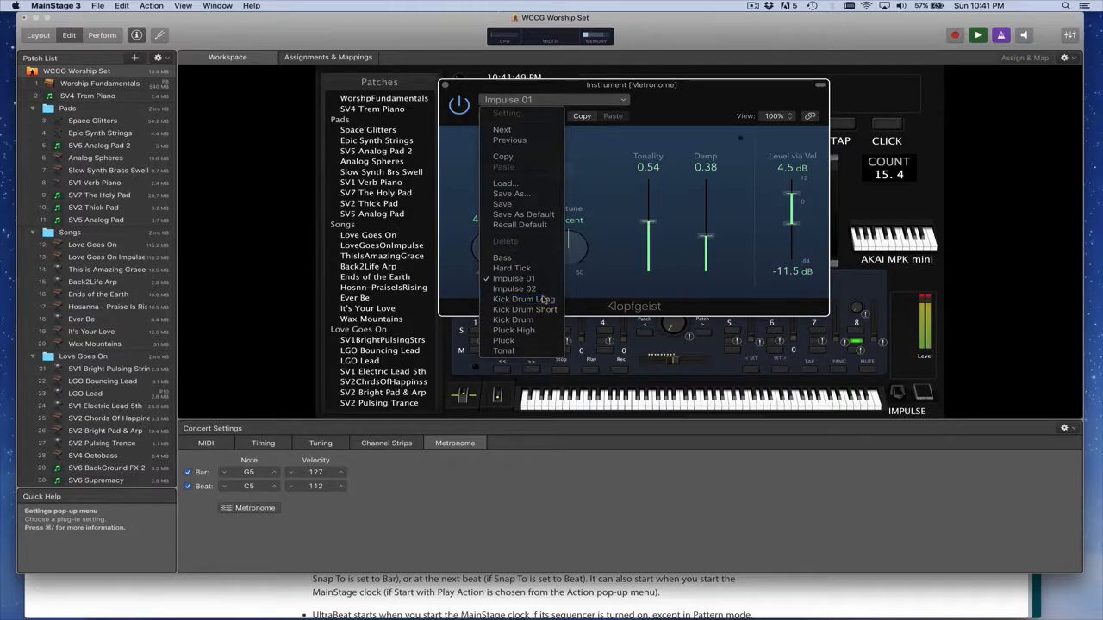
pyautogui.click(524, 300)
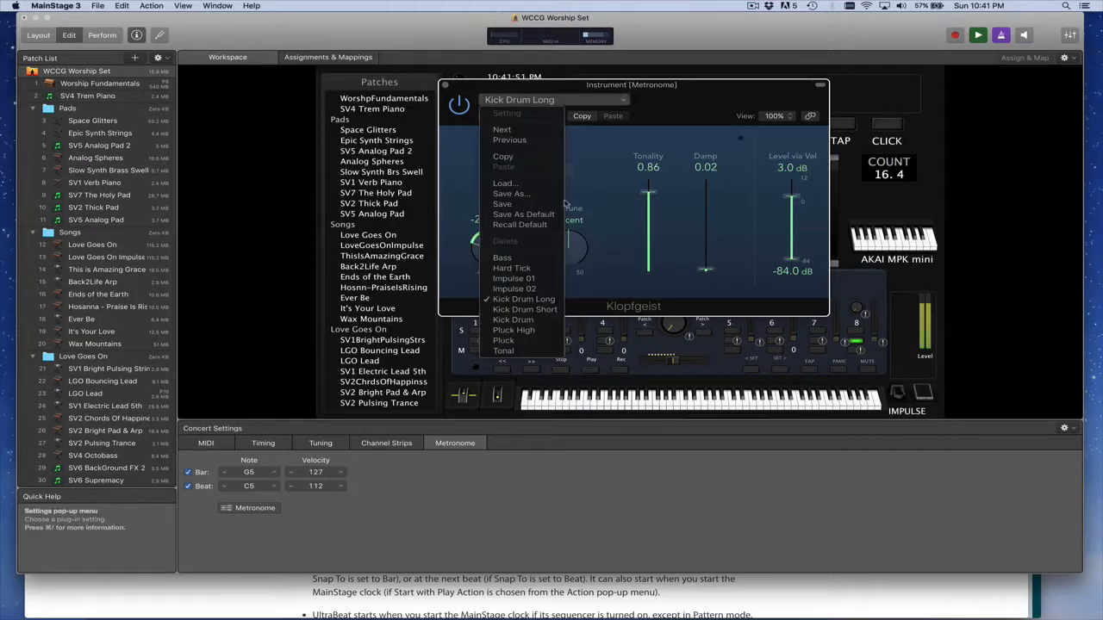
pyautogui.click(513, 290)
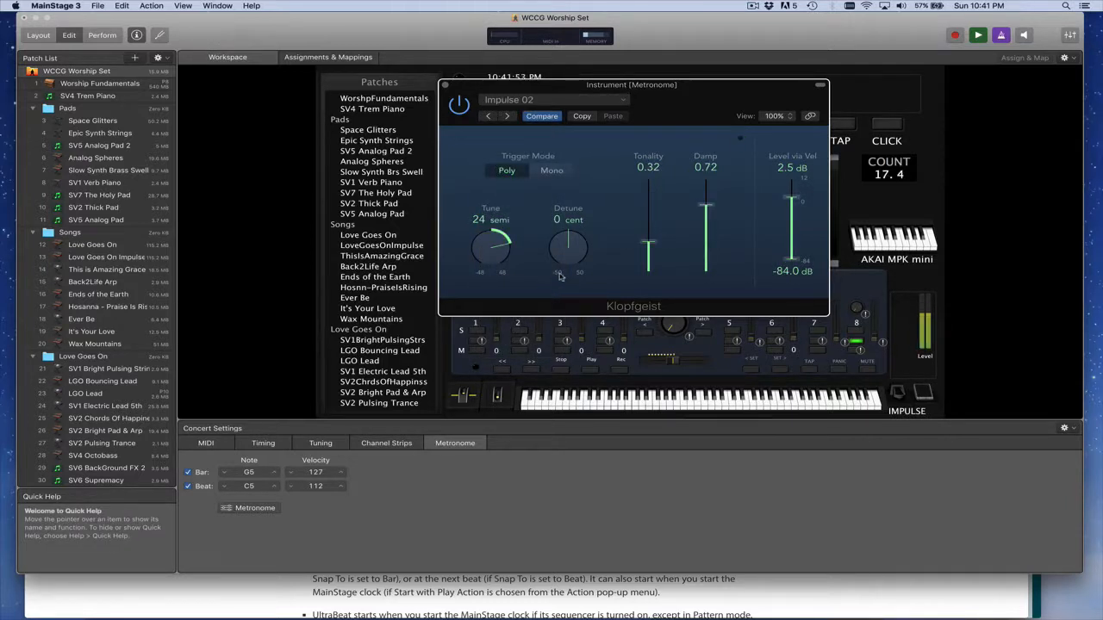